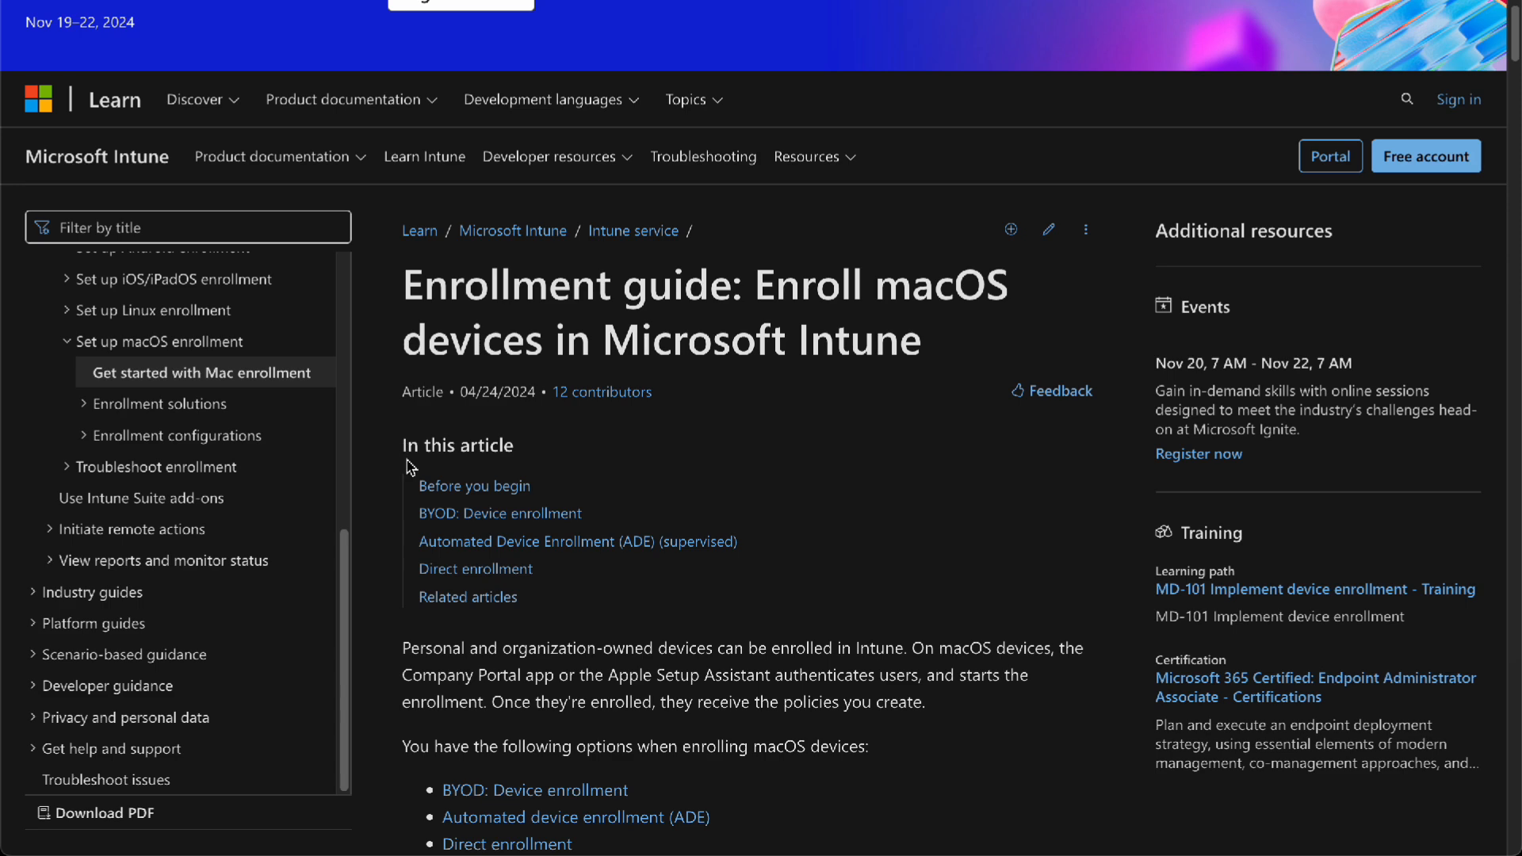
{"action": "mouse_move", "coordinate": [471, 333]}
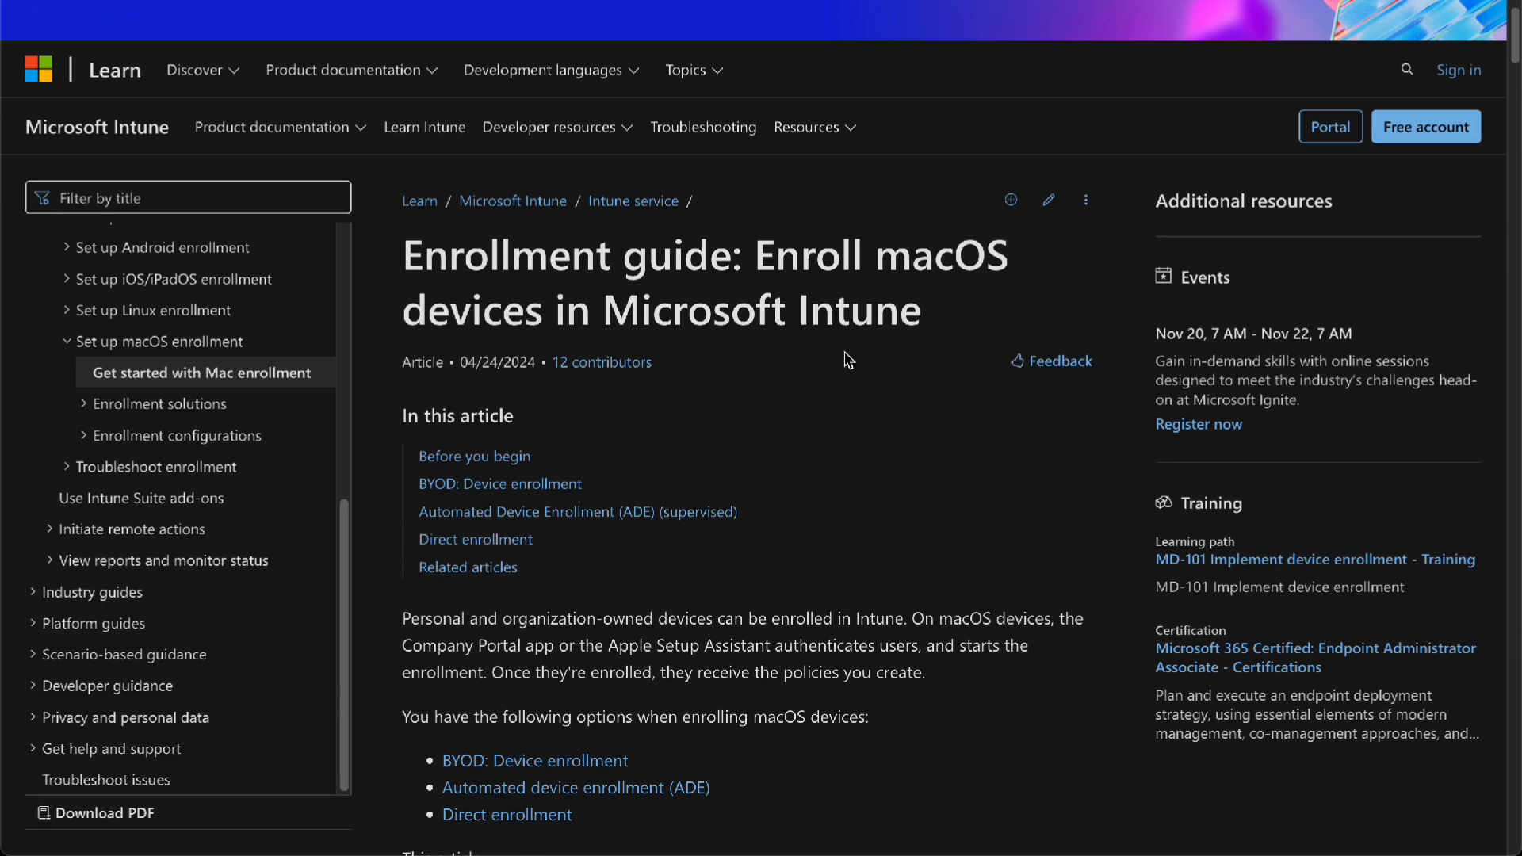
Scroll past the intro, enrollment options image and Tip box to the Before you begin heading
{"action": "scroll", "scroll_direction": "down", "scroll_amount": 3}
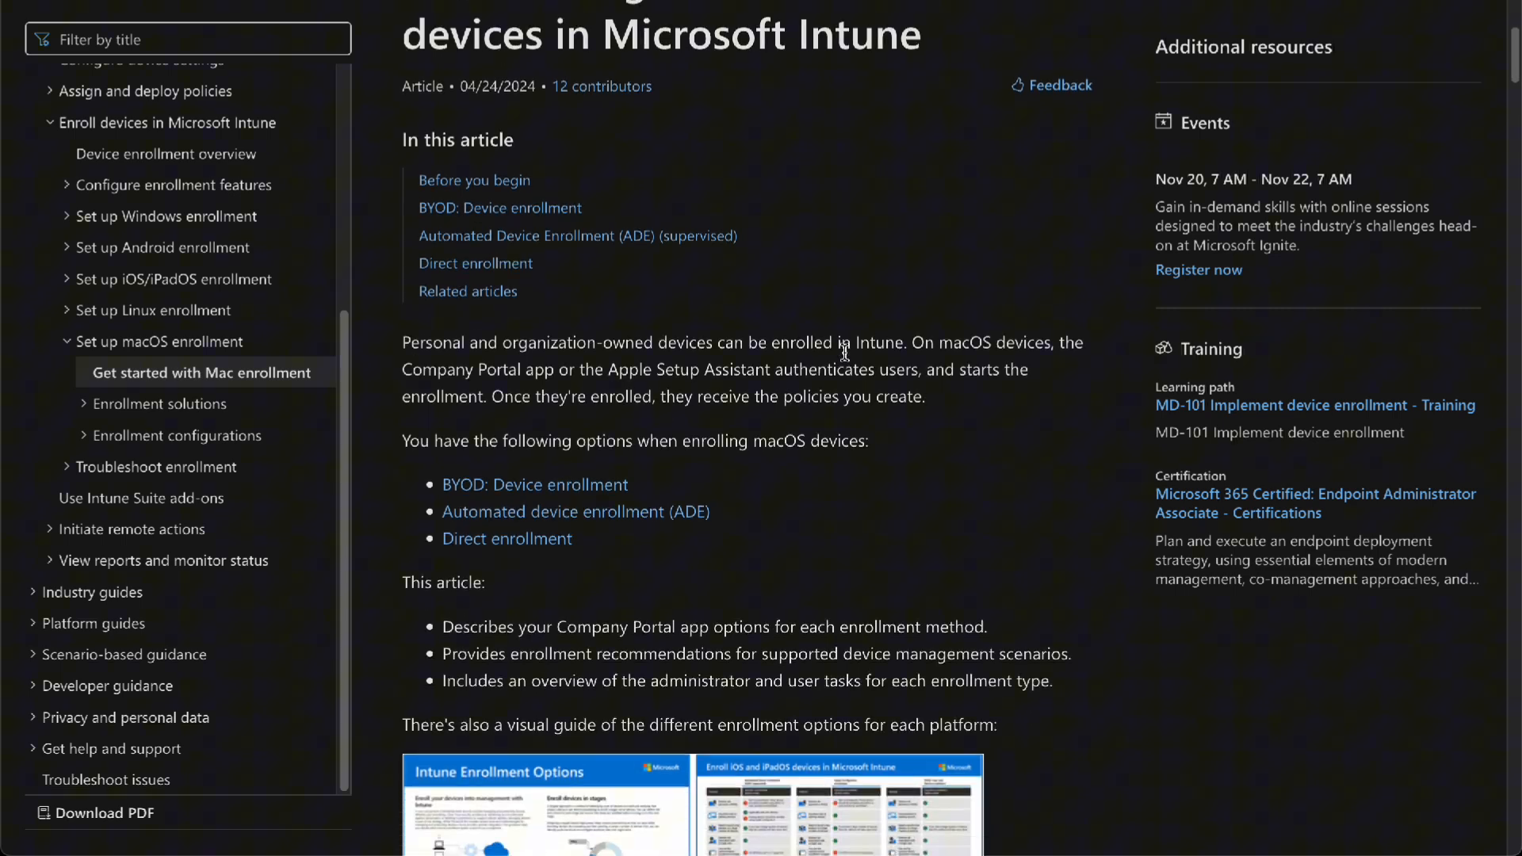
{"action": "scroll", "scroll_direction": "down", "scroll_amount": 3}
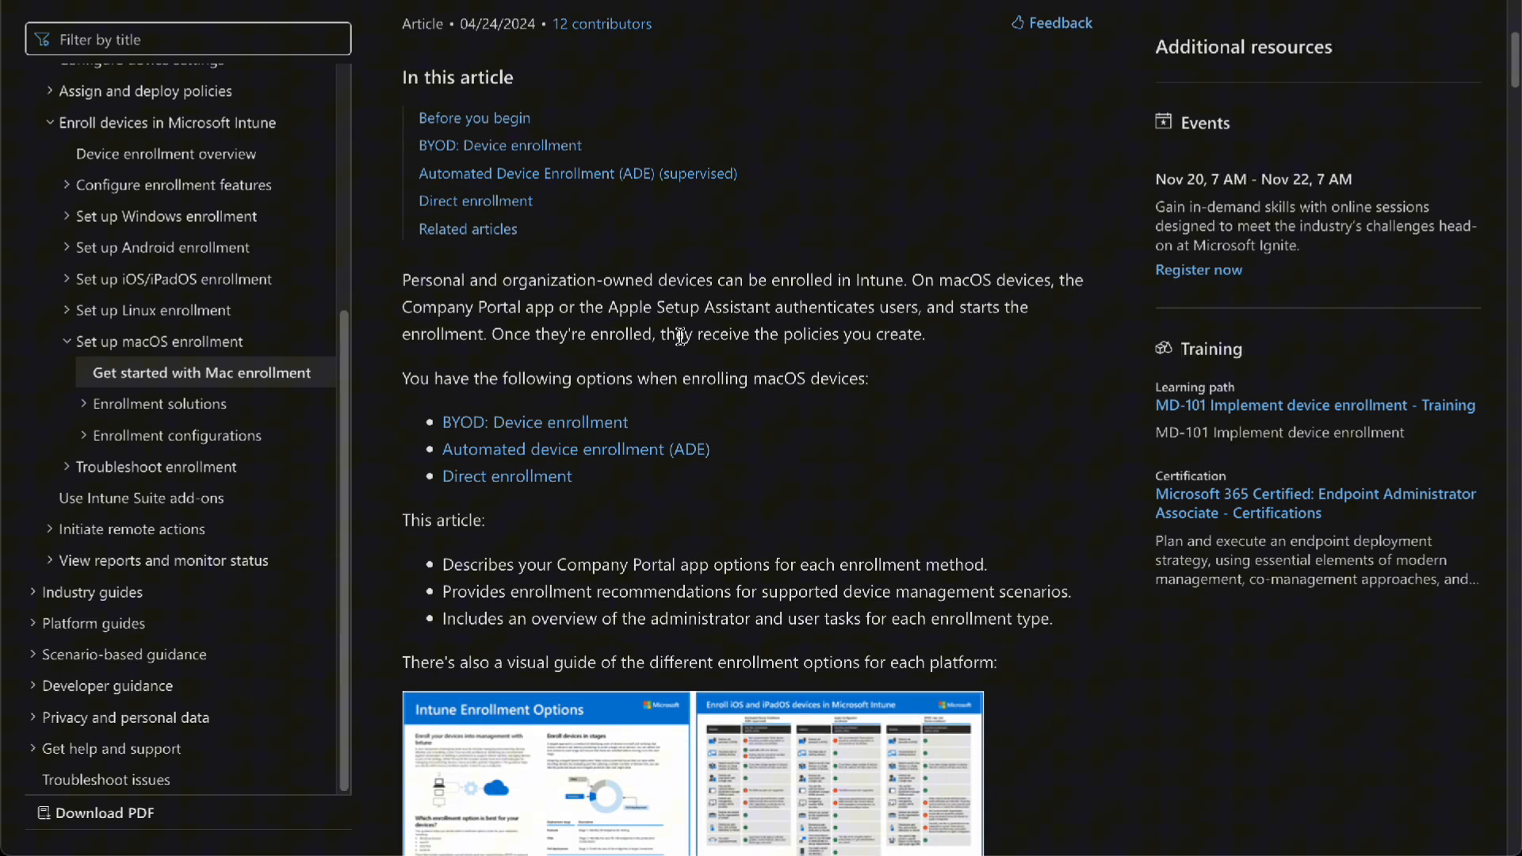
{"action": "scroll", "scroll_direction": "down", "scroll_amount": 3}
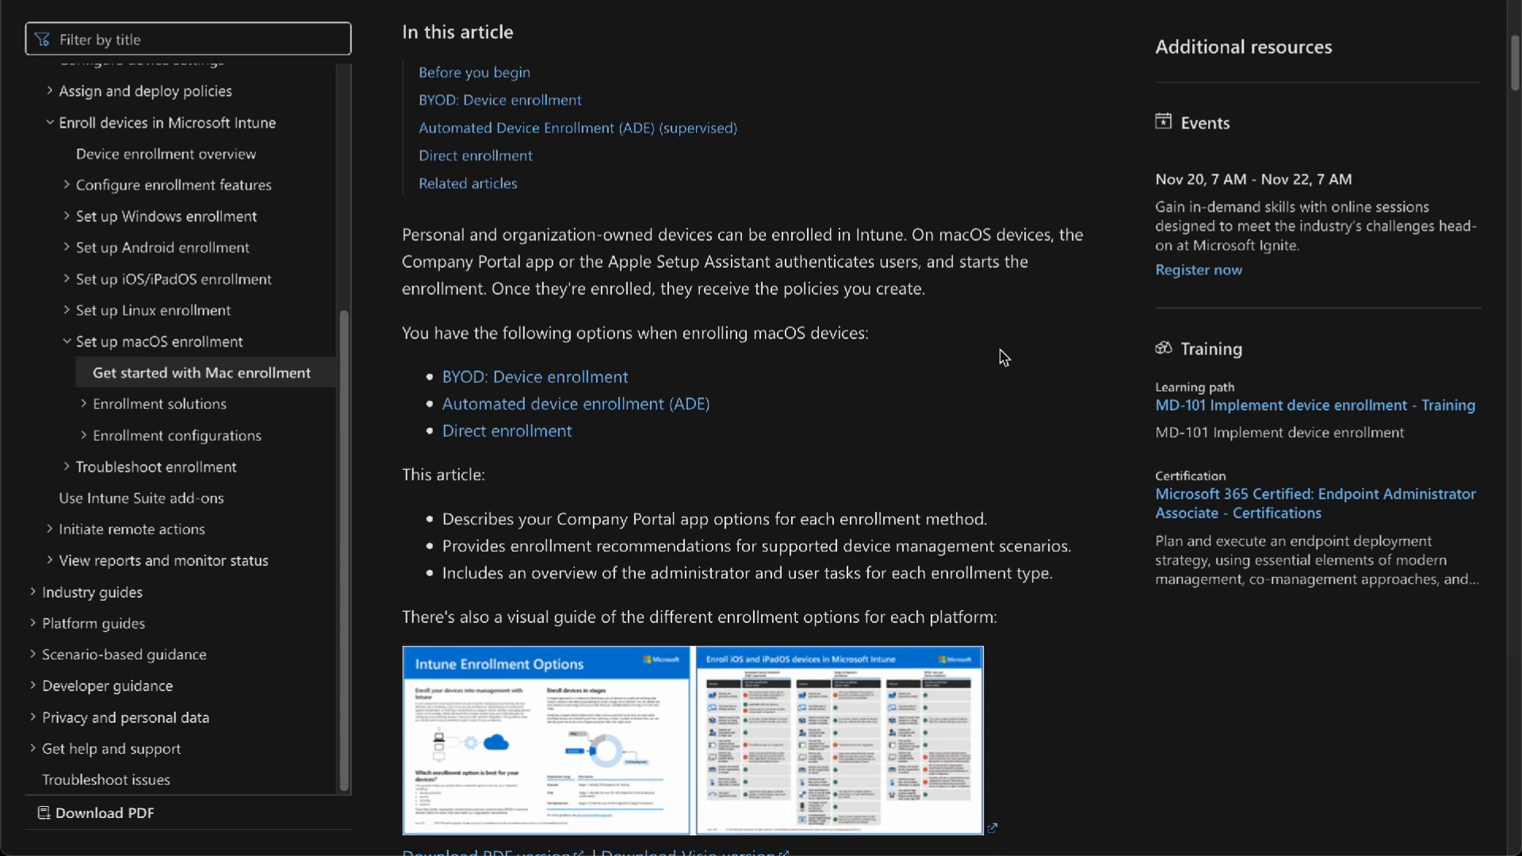
{"action": "scroll", "scroll_direction": "down", "scroll_amount": 3}
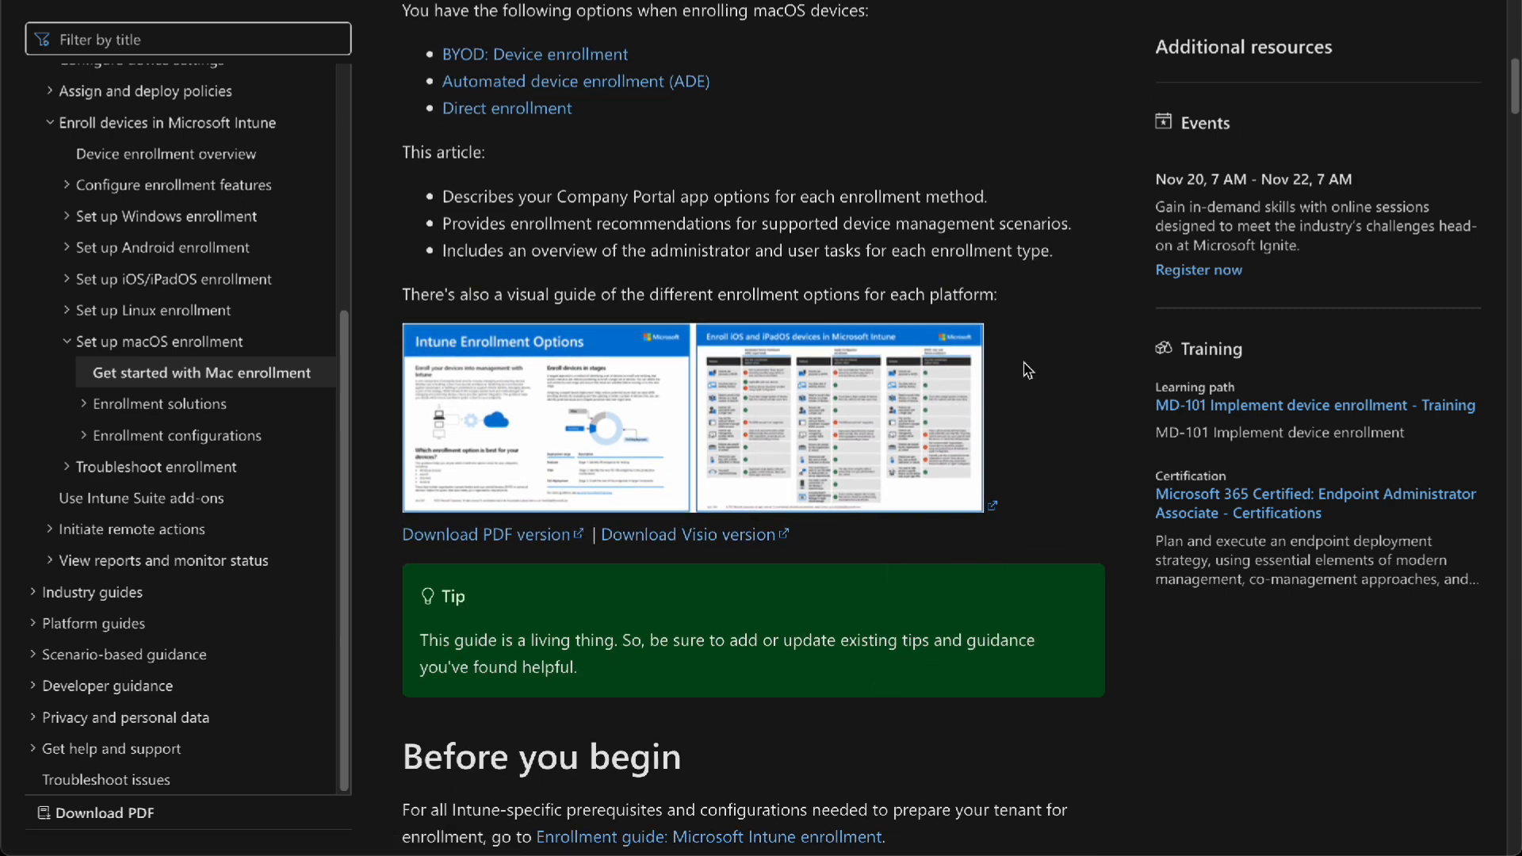
Scroll through the BYOD: Device enrollment feature table down to its user-less devices row
{"action": "scroll", "scroll_direction": "down", "scroll_amount": 3}
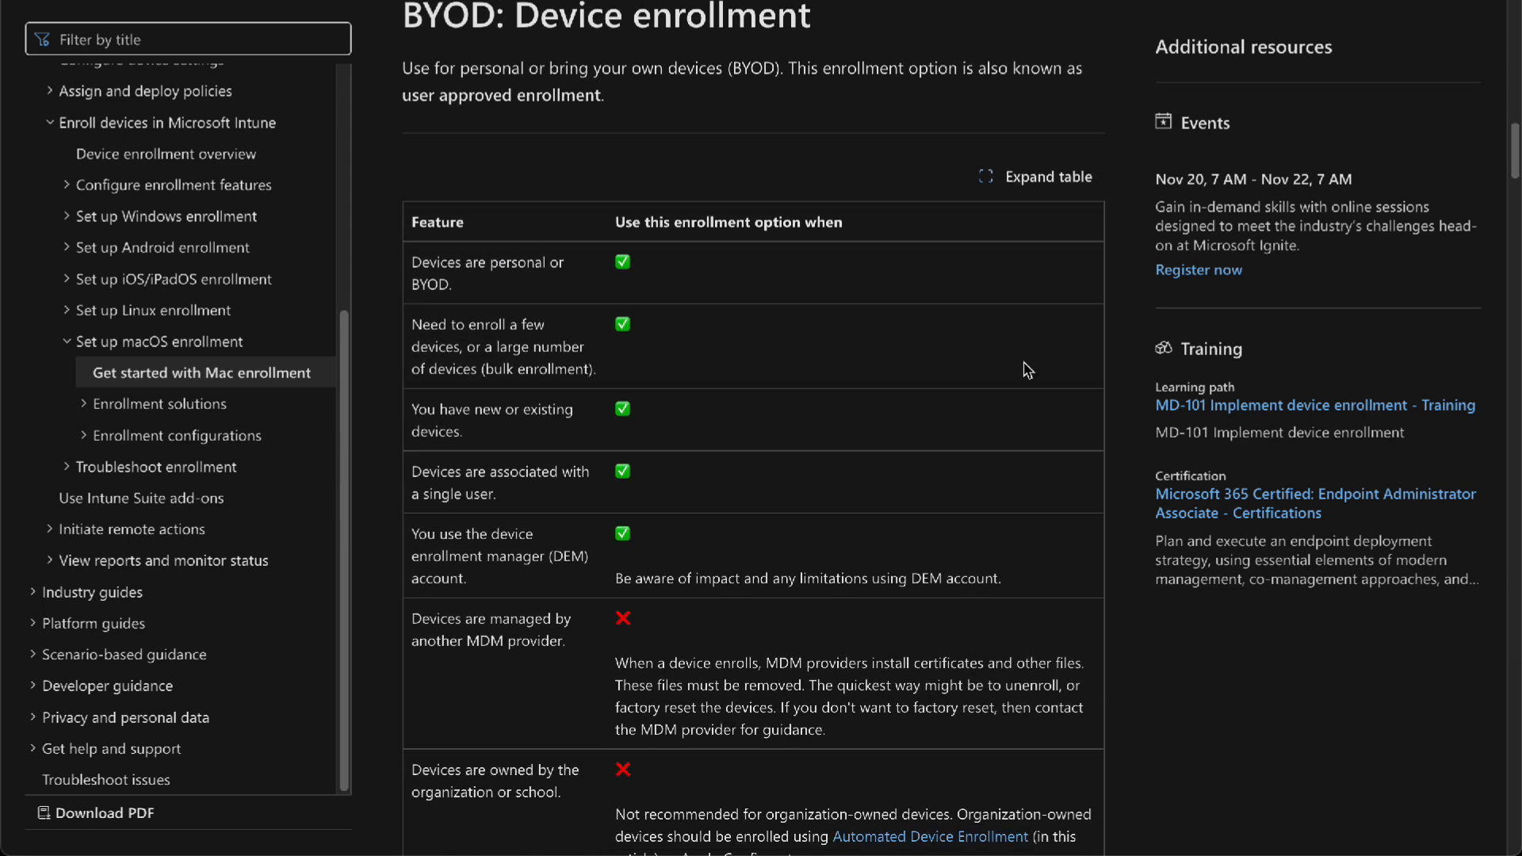
{"action": "scroll", "scroll_direction": "down", "scroll_amount": 3}
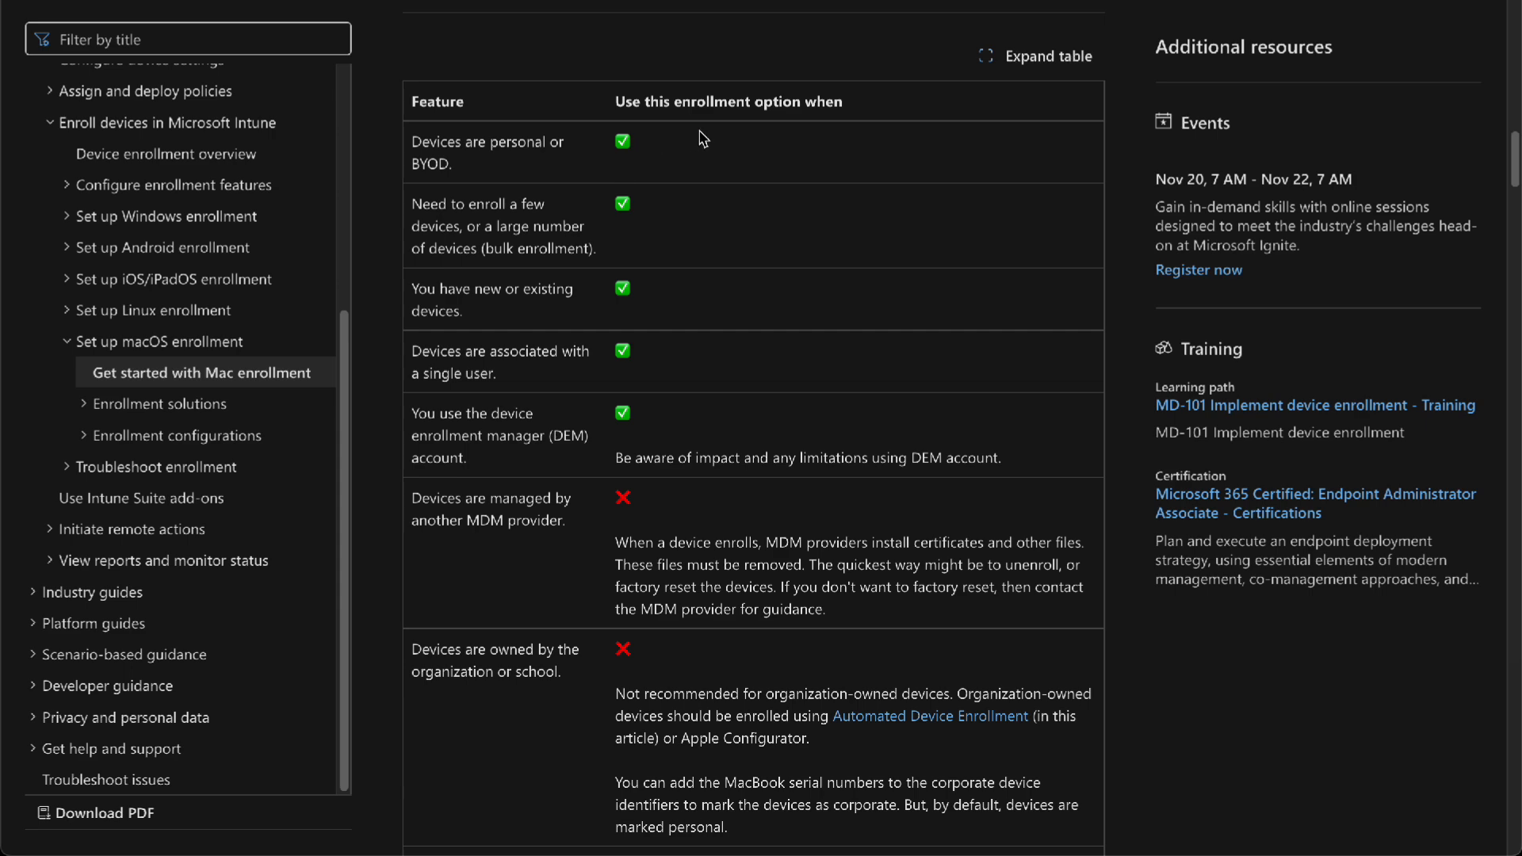
{"action": "scroll", "scroll_direction": "down", "scroll_amount": 3}
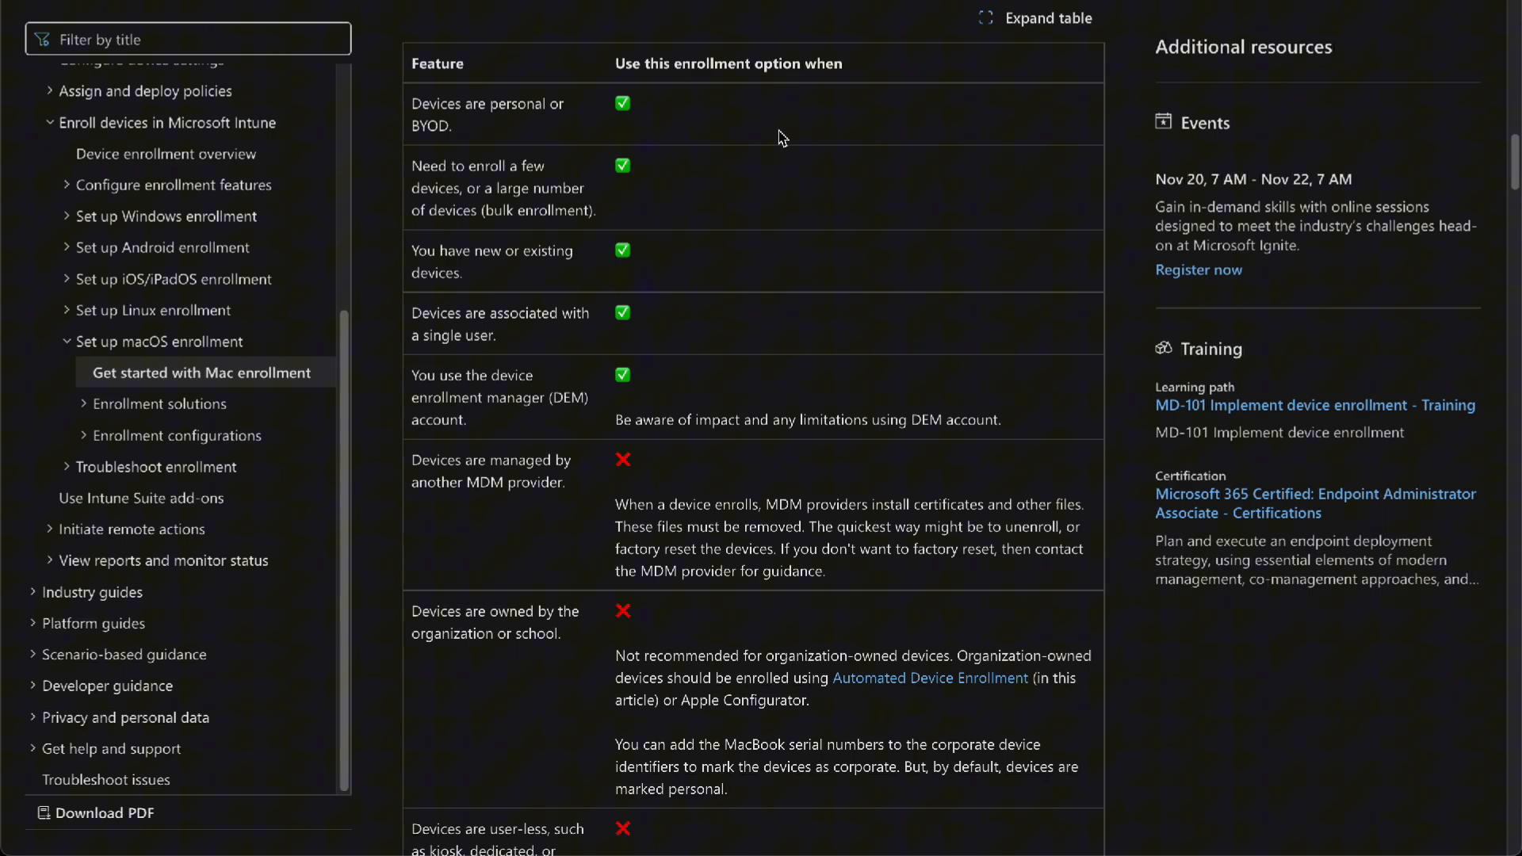
{"action": "scroll", "scroll_direction": "down", "scroll_amount": 3}
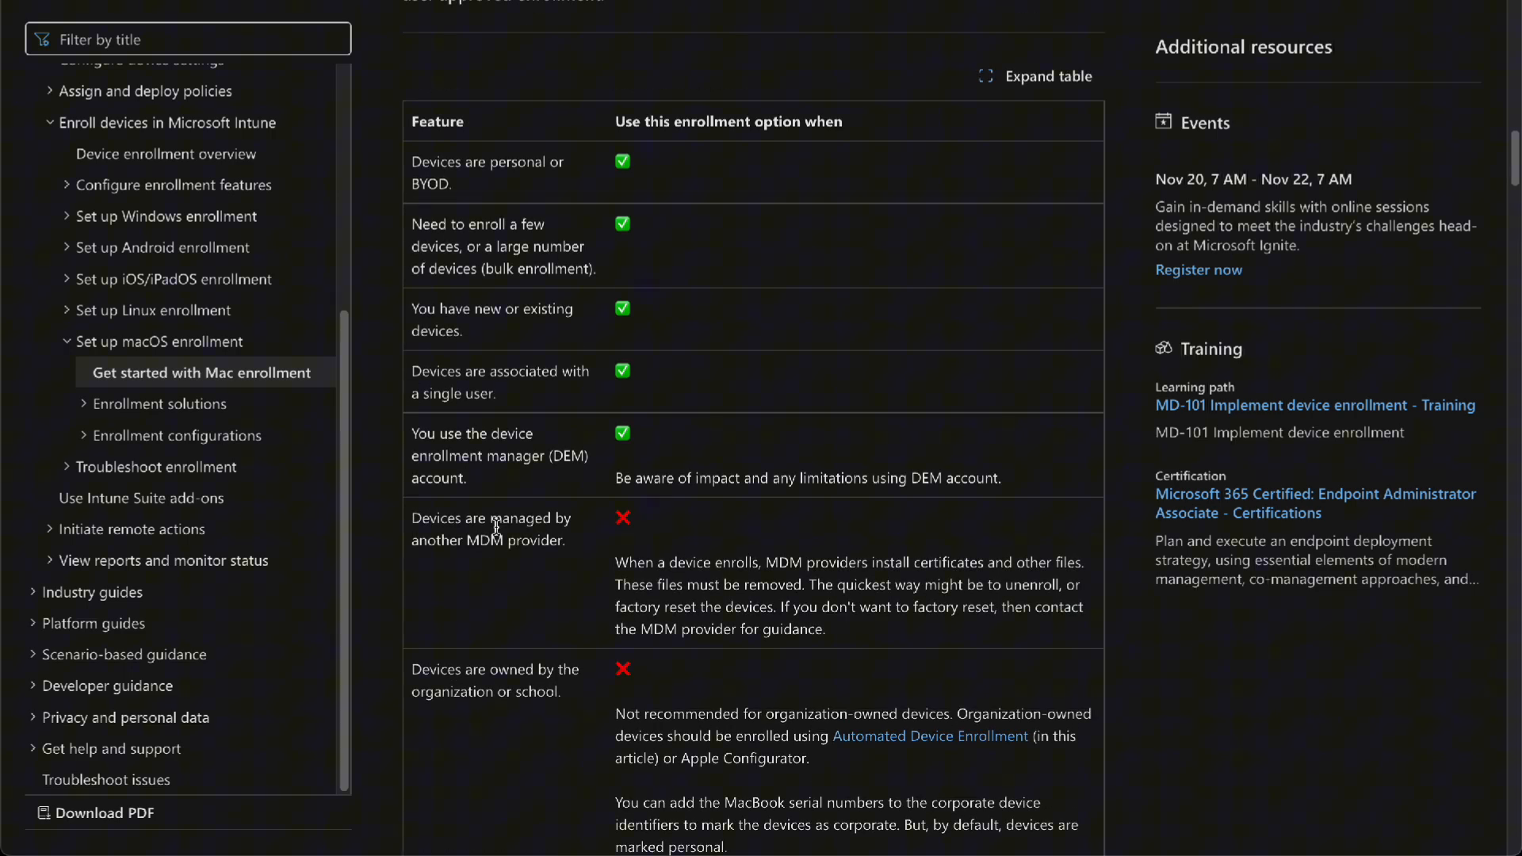
{"action": "scroll", "scroll_direction": "down", "scroll_amount": 3}
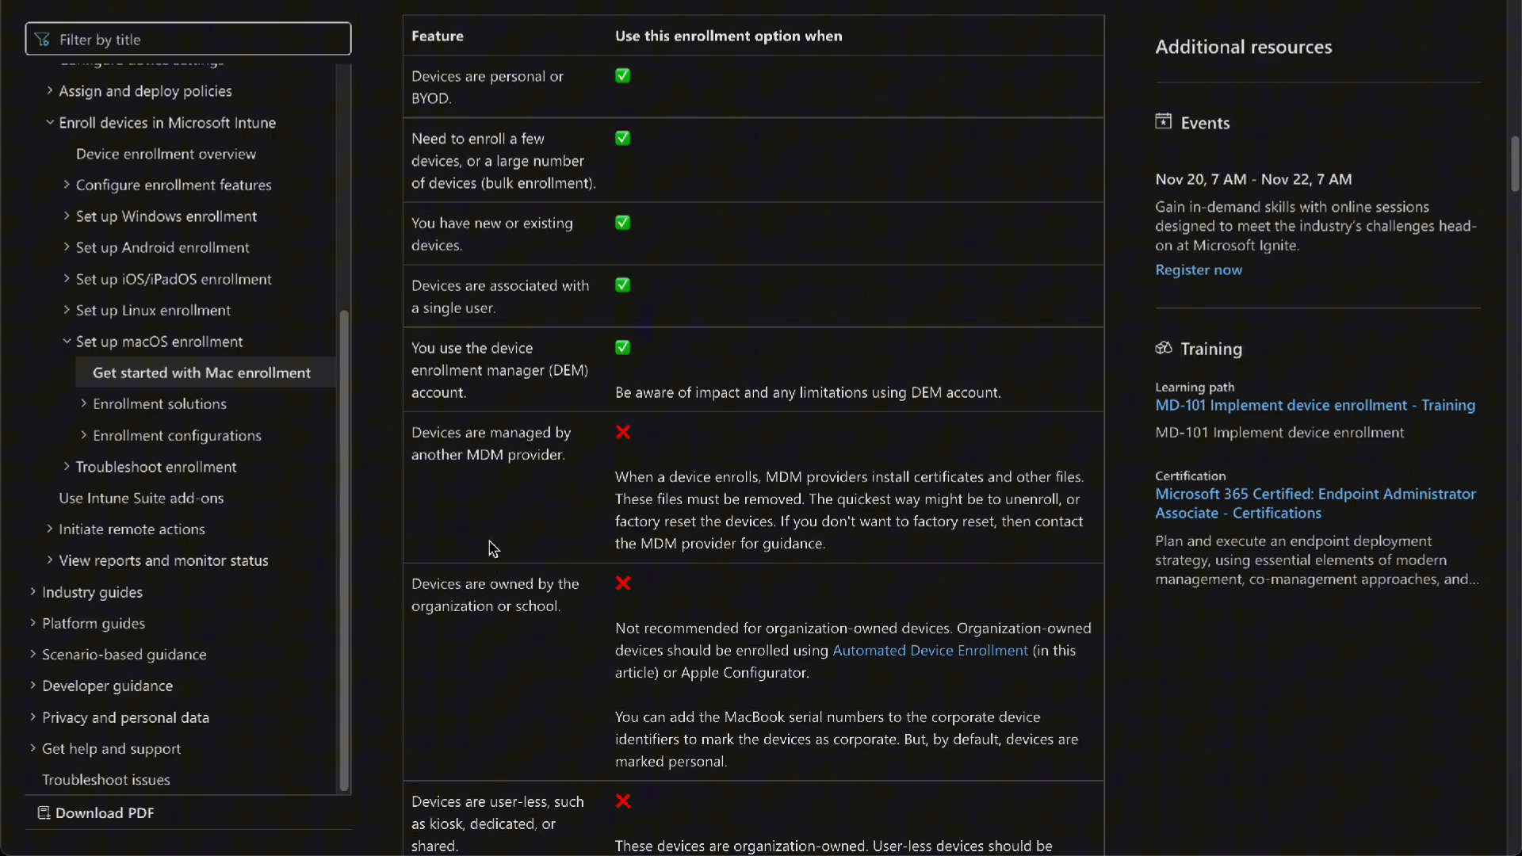
{"action": "scroll", "scroll_direction": "down", "scroll_amount": 3}
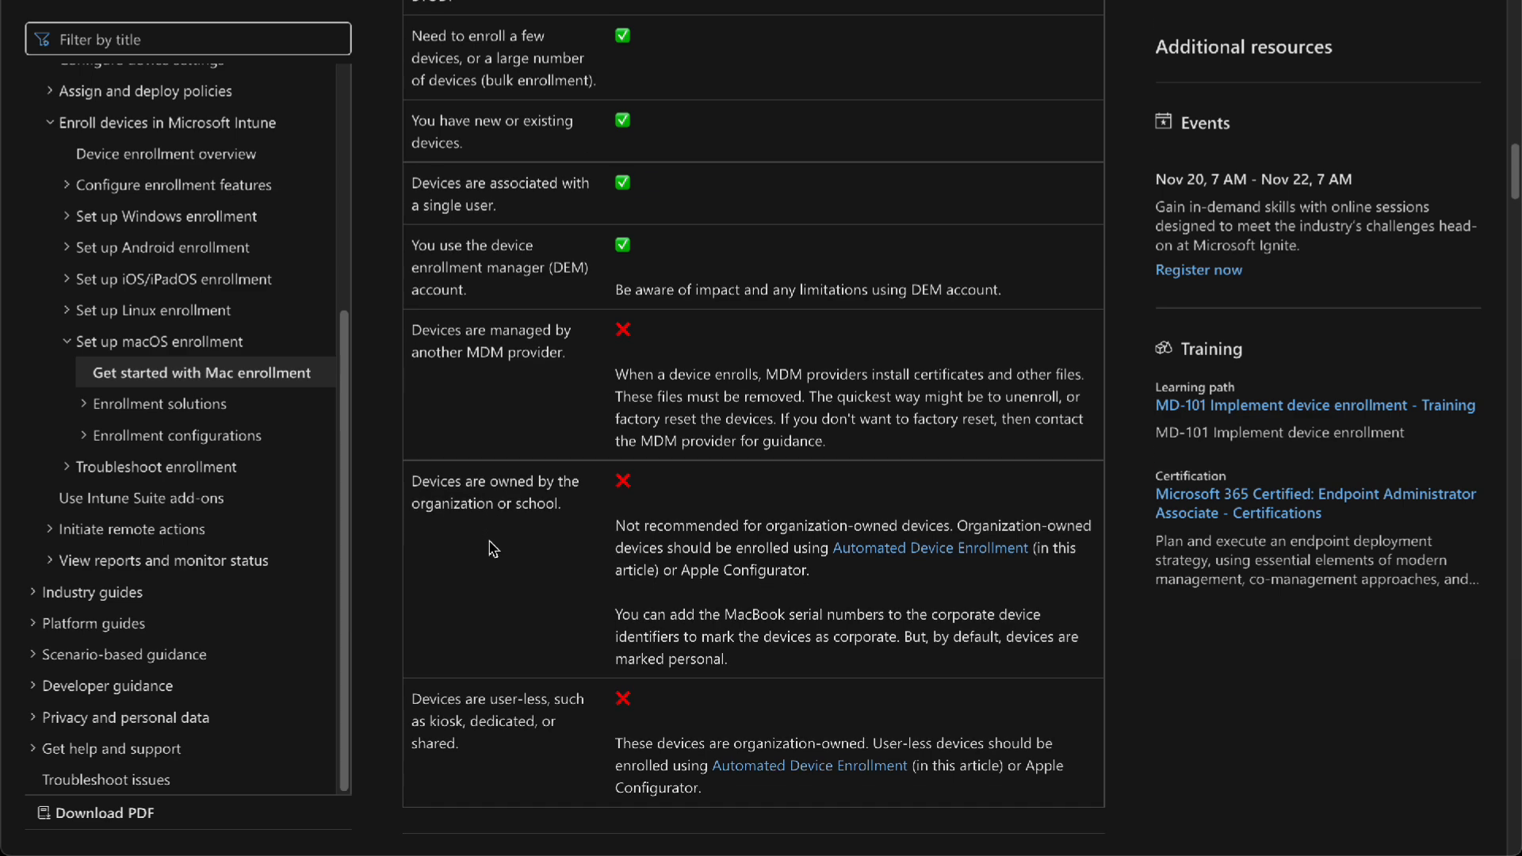
Scroll to the Device enrollment admin tasks bullets and the end user tasks heading
{"action": "scroll", "scroll_direction": "down", "scroll_amount": 3}
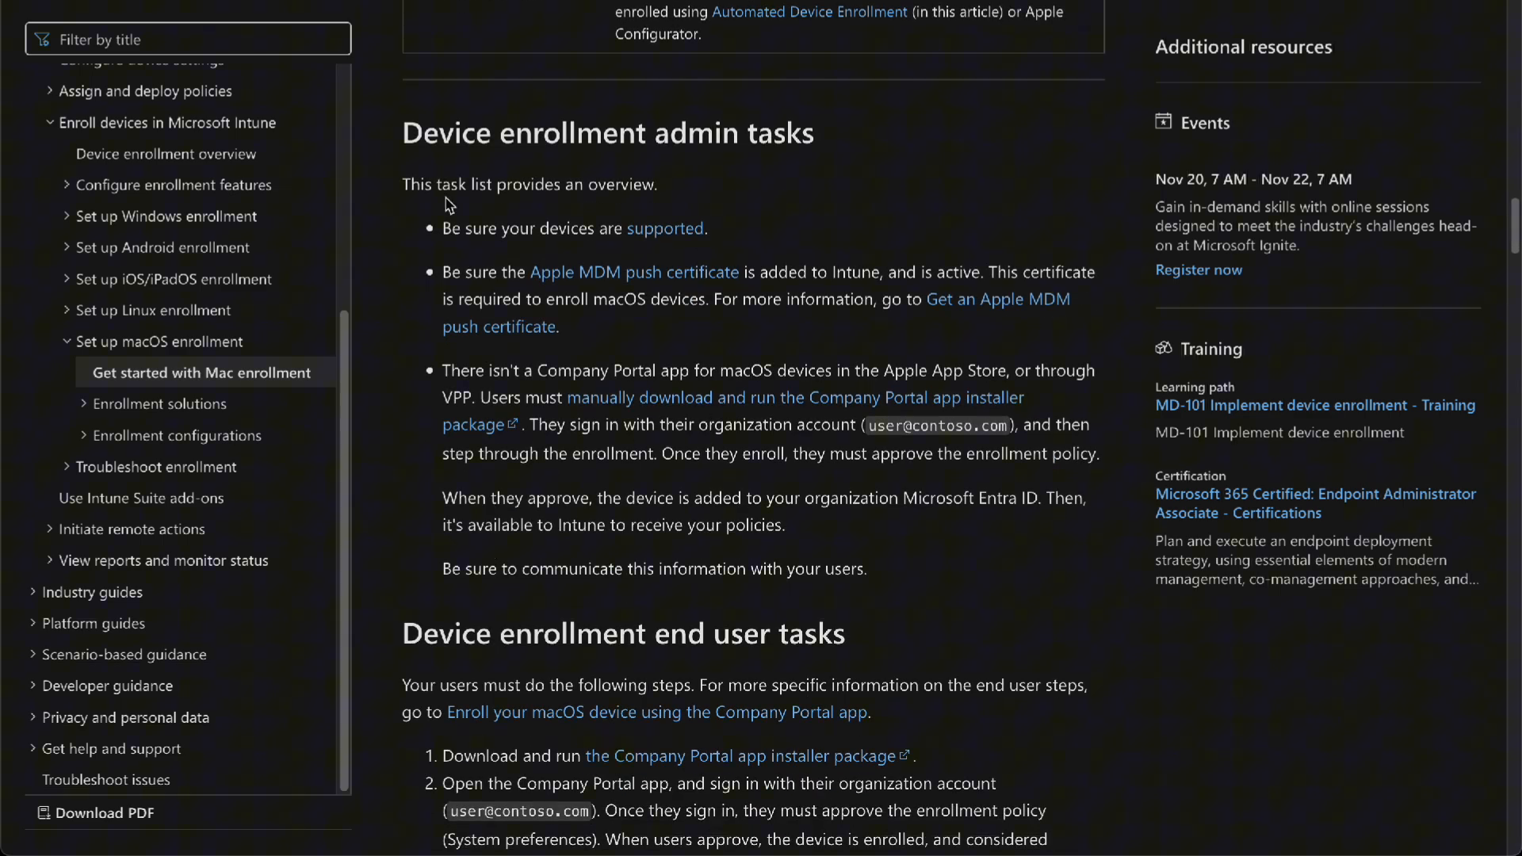
{"action": "mouse_move", "coordinate": [416, 211]}
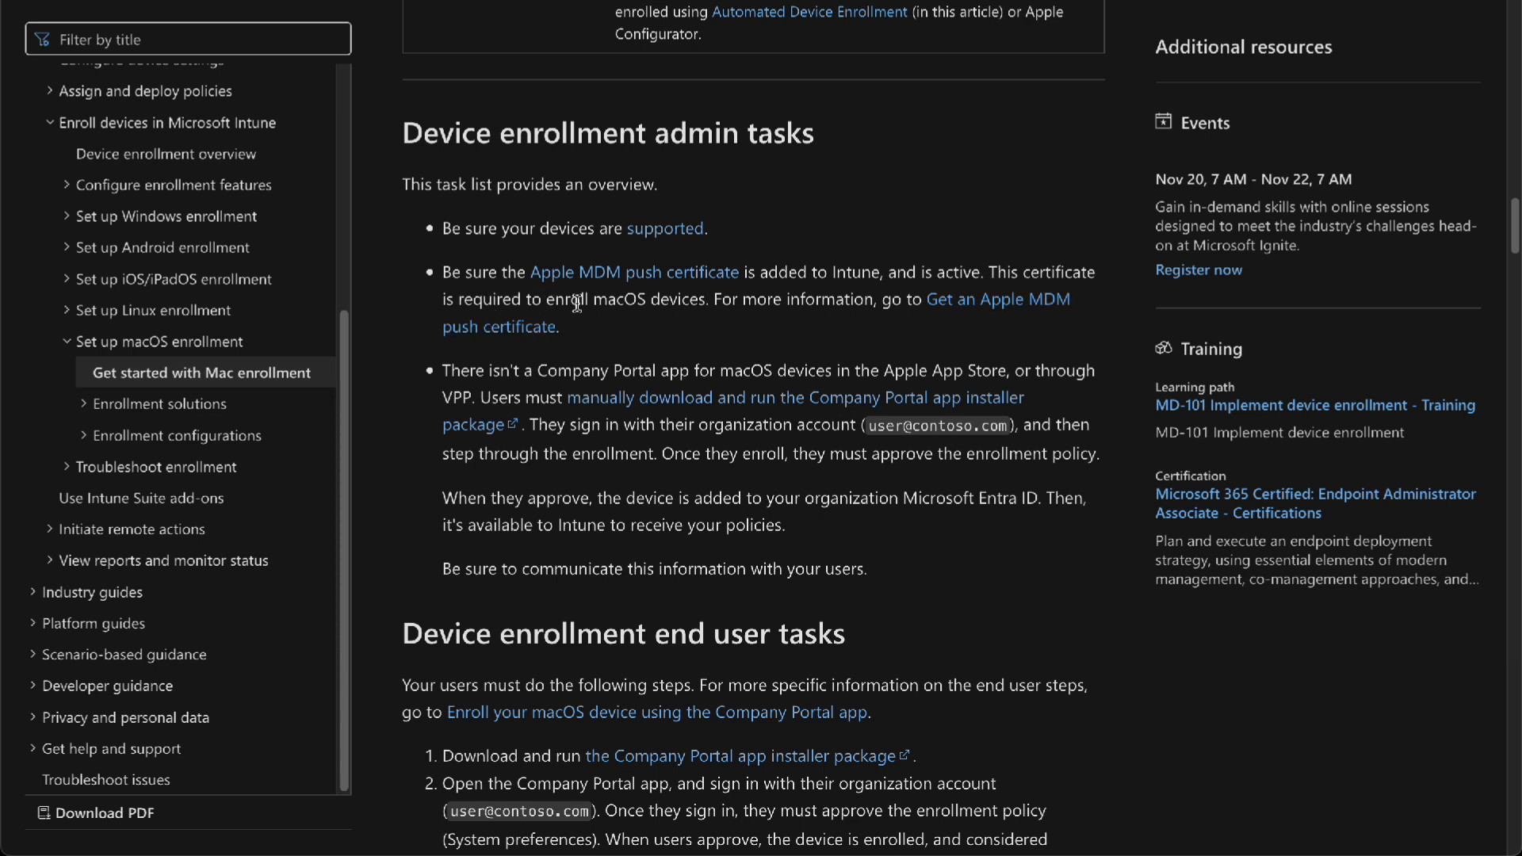
{"action": "mouse_move", "coordinate": [882, 298]}
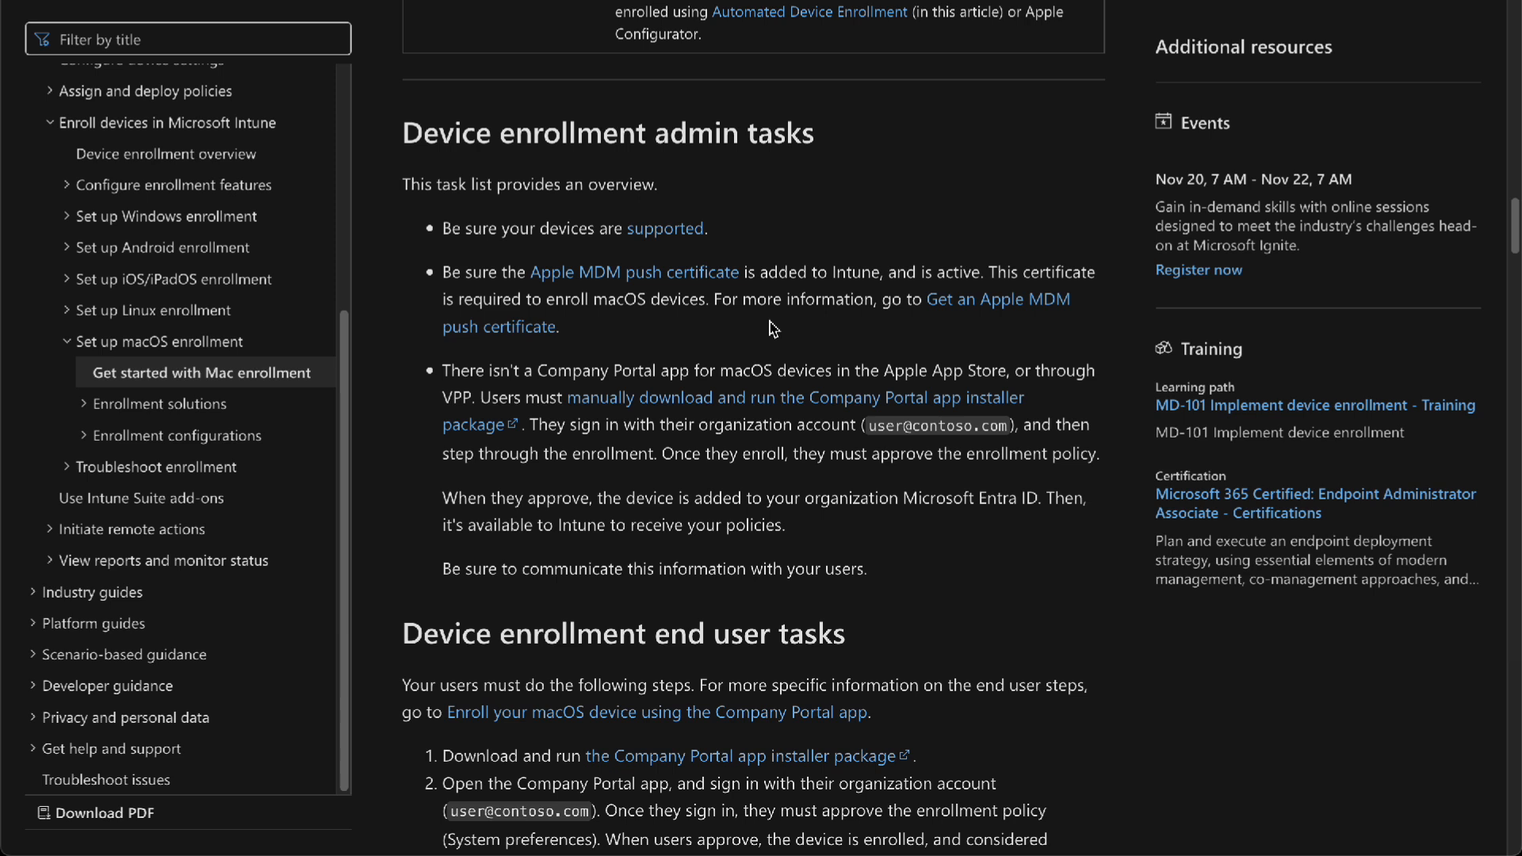
{"action": "mouse_move", "coordinate": [633, 349]}
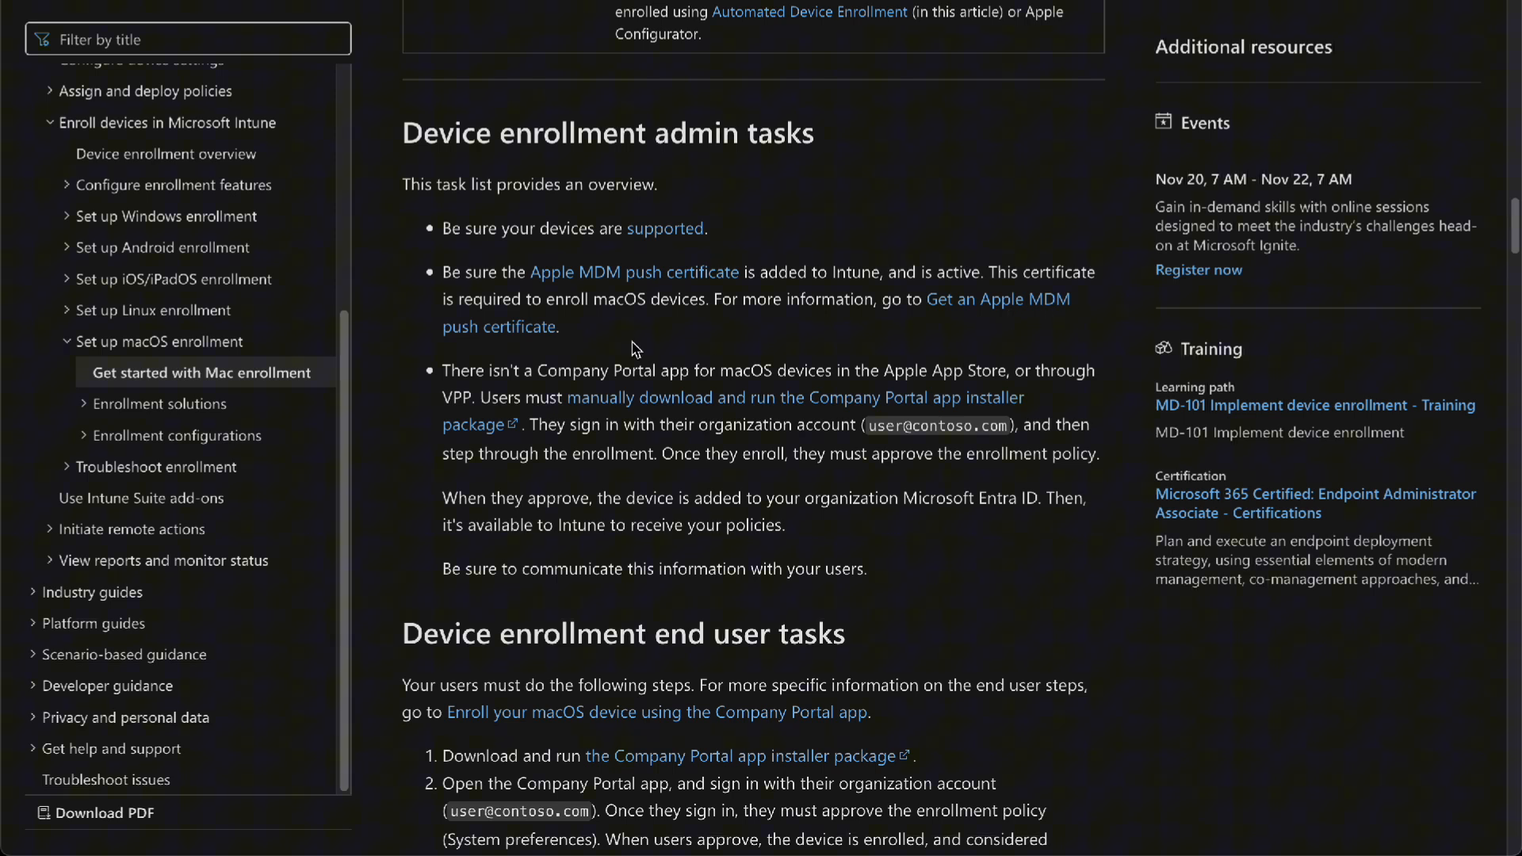
{"action": "mouse_move", "coordinate": [1030, 275]}
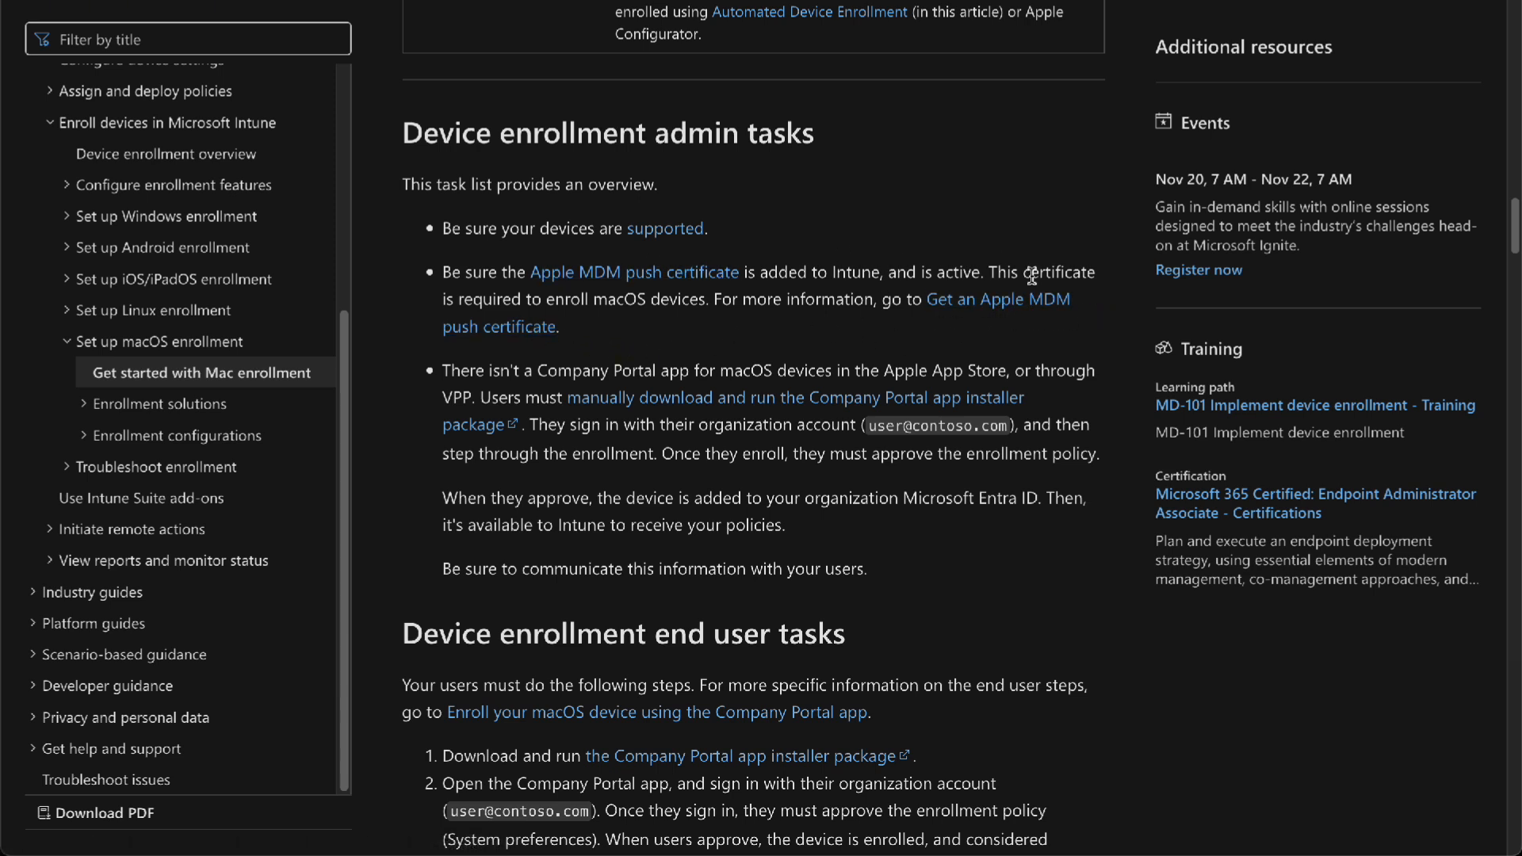
{"action": "mouse_move", "coordinate": [997, 298]}
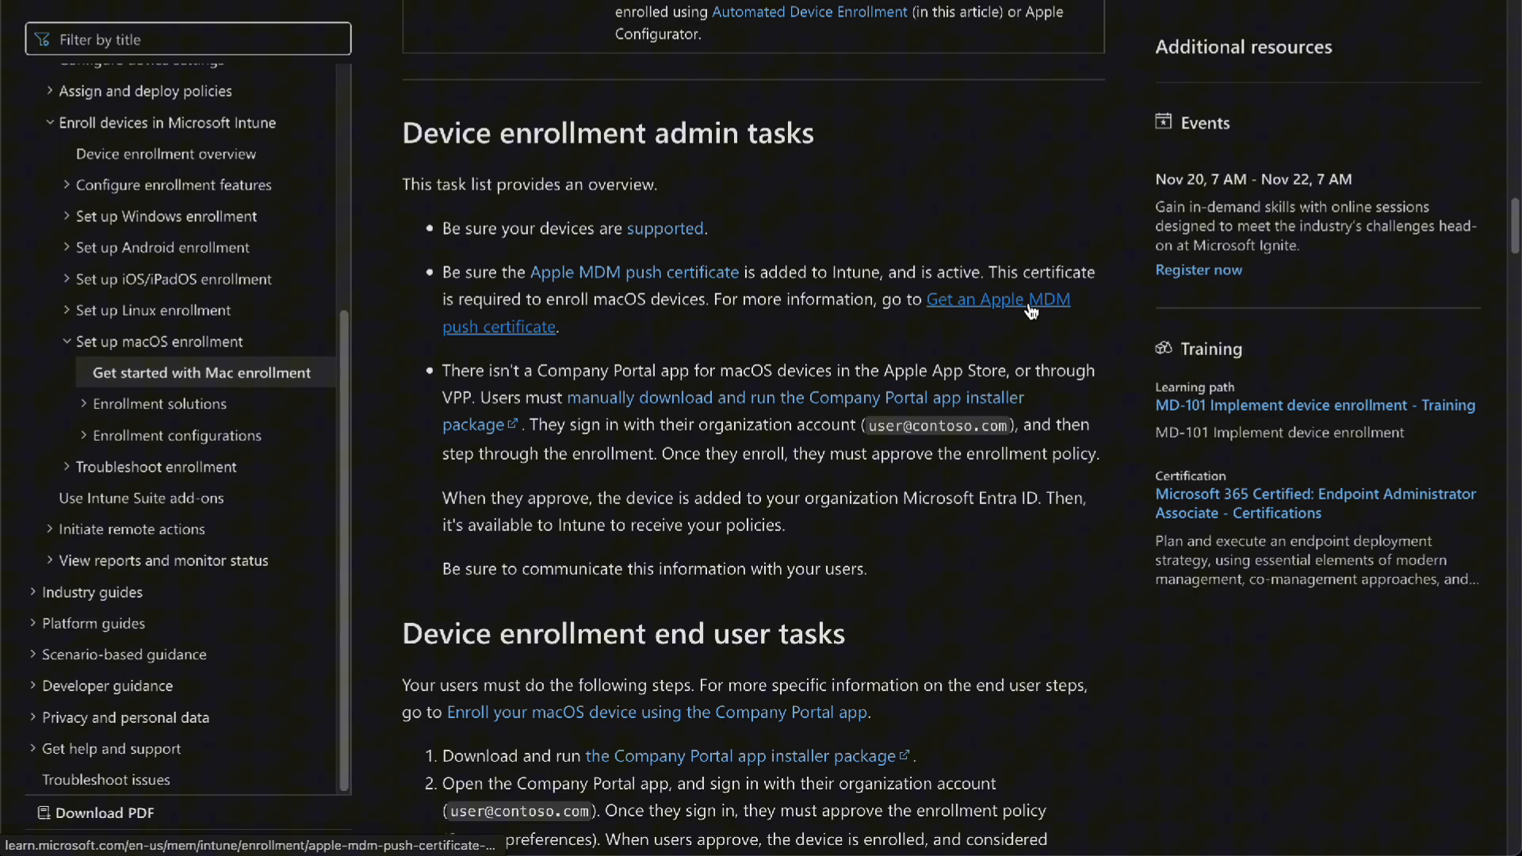
{"action": "left_click", "coordinate": [997, 298]}
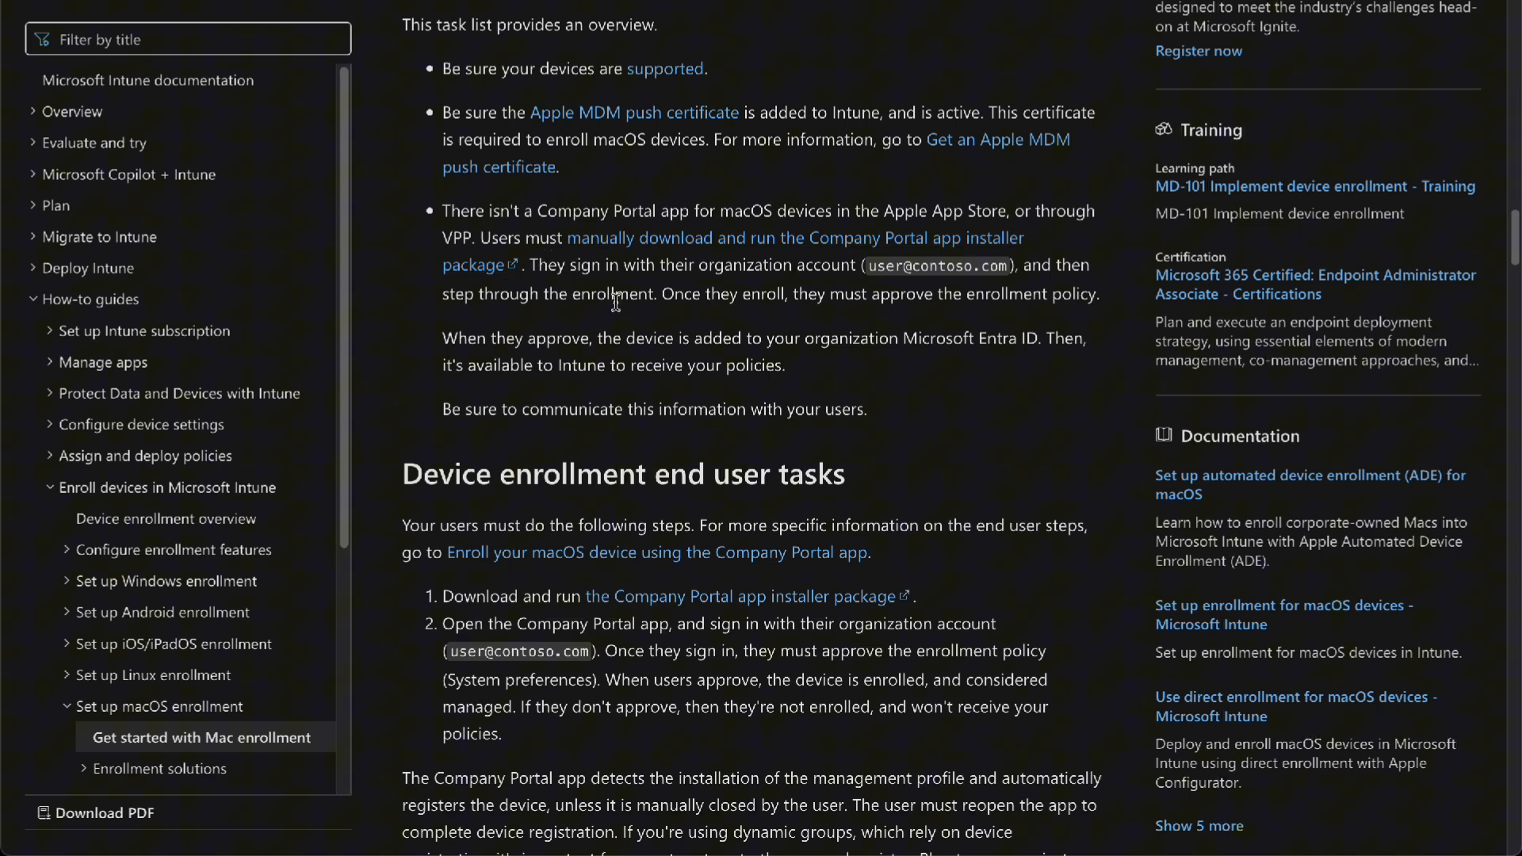
{"action": "mouse_move", "coordinate": [732, 251]}
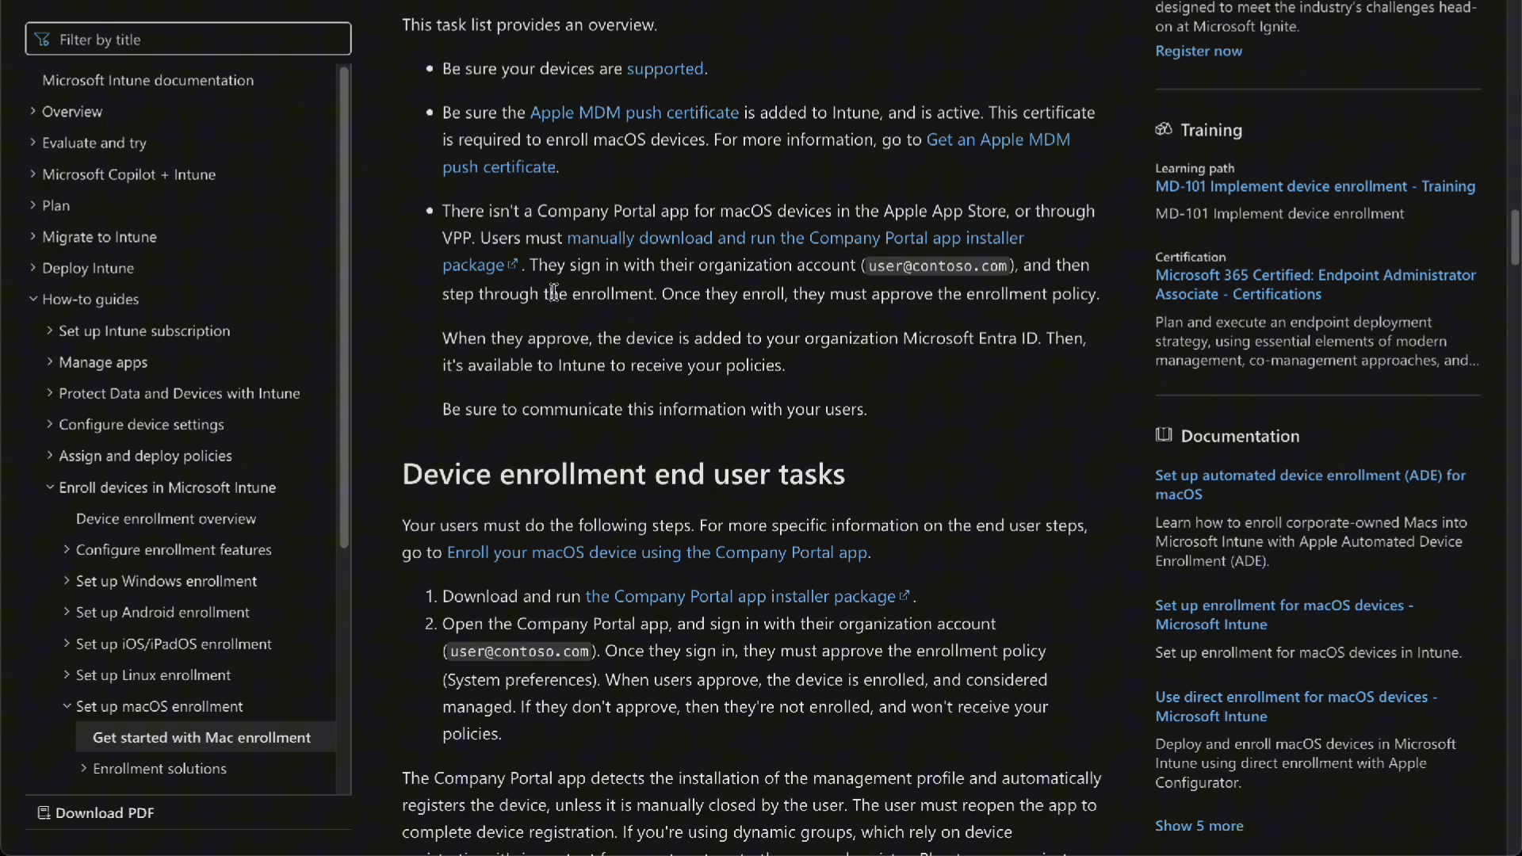
{"action": "mouse_move", "coordinate": [874, 269]}
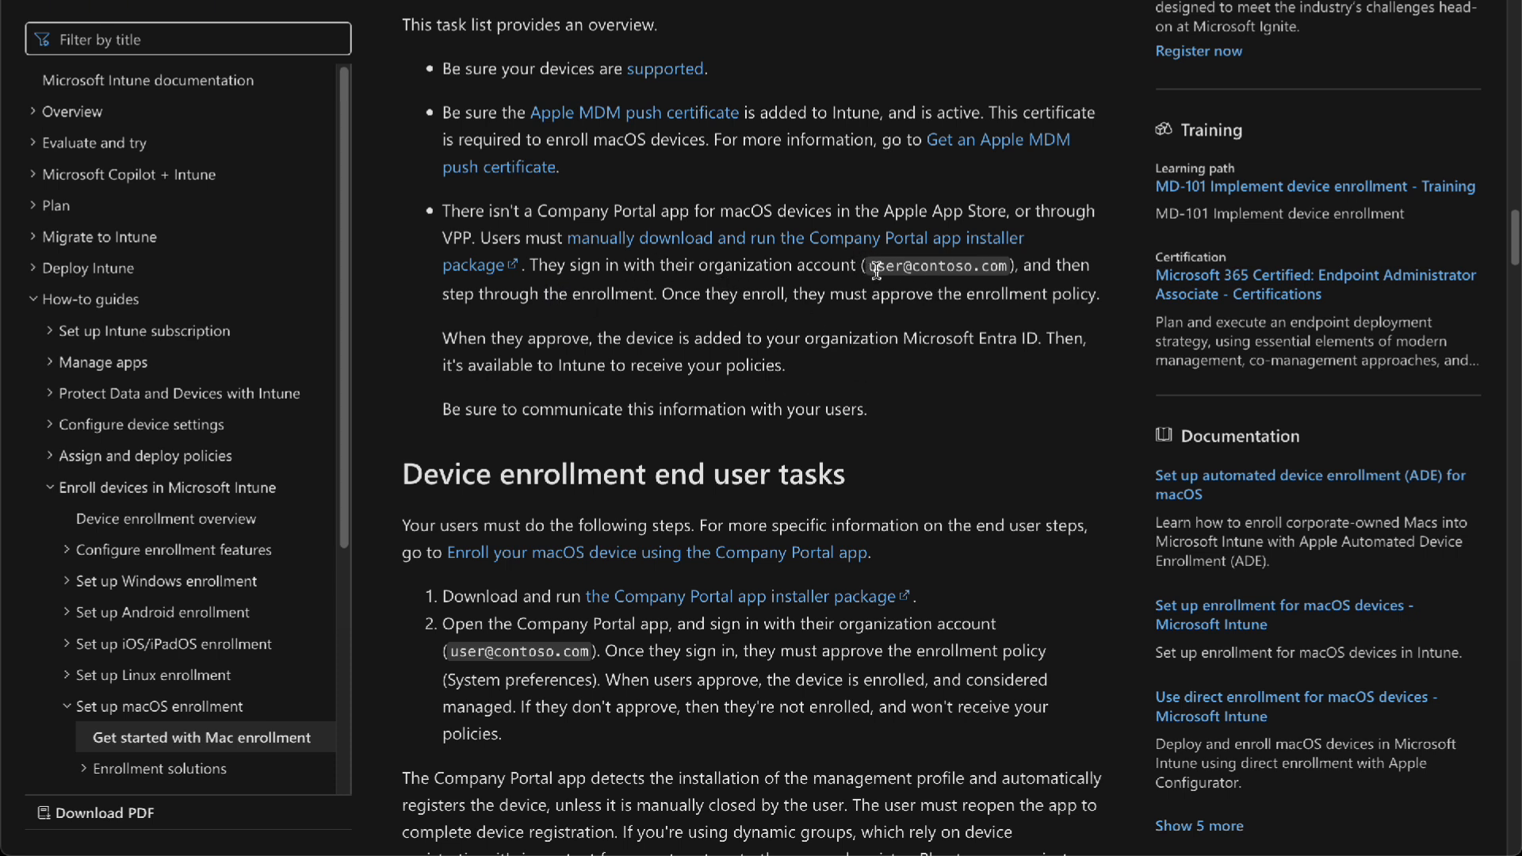
Select the sample sign-in account text and read the end user steps and Company Portal note
{"action": "double_click", "coordinate": [937, 265]}
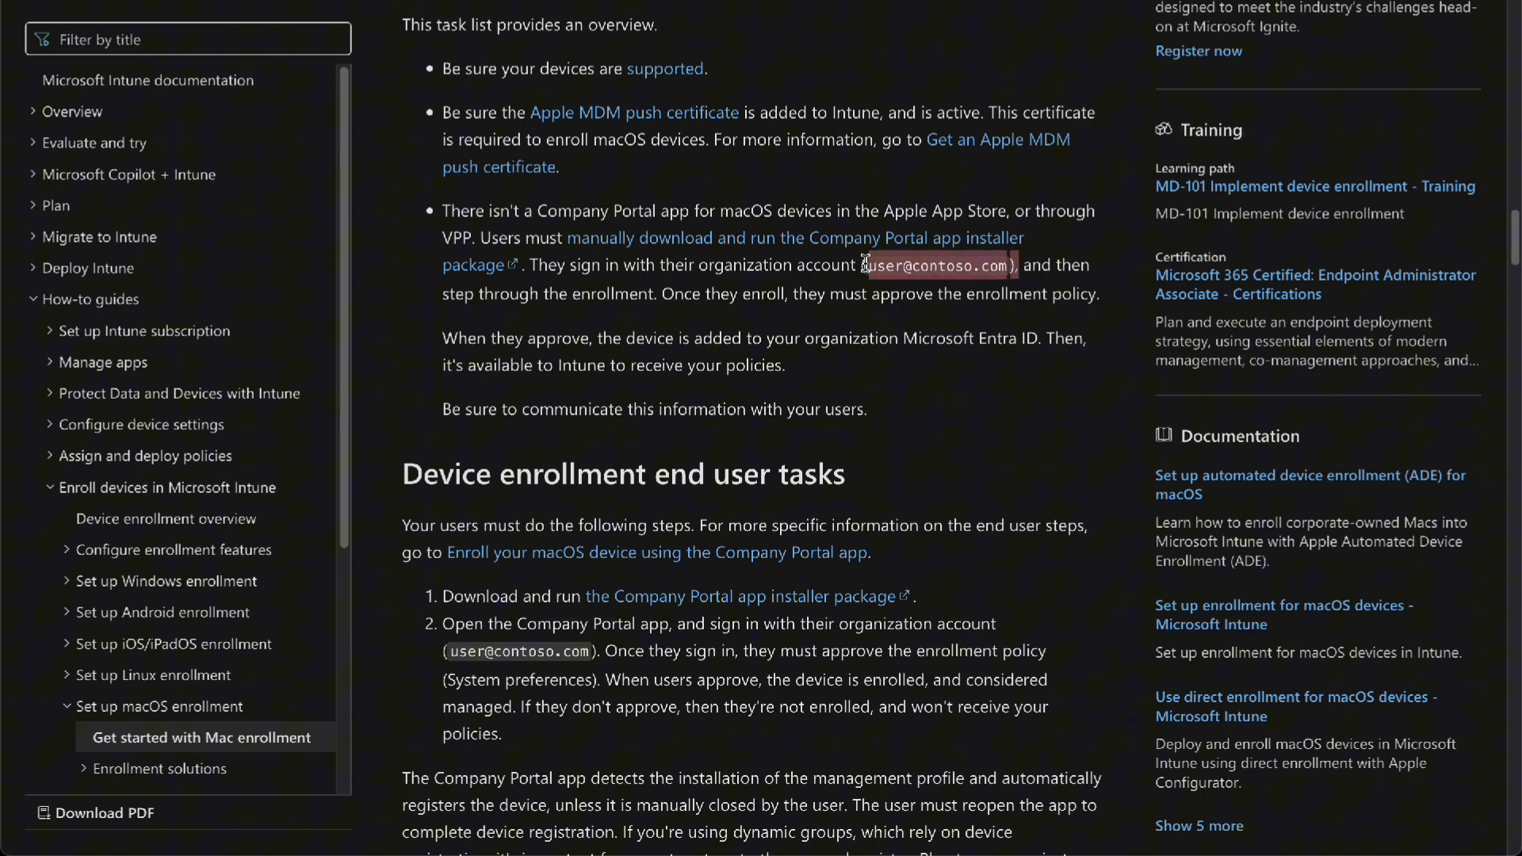
{"action": "scroll", "scroll_direction": "down", "scroll_amount": 3}
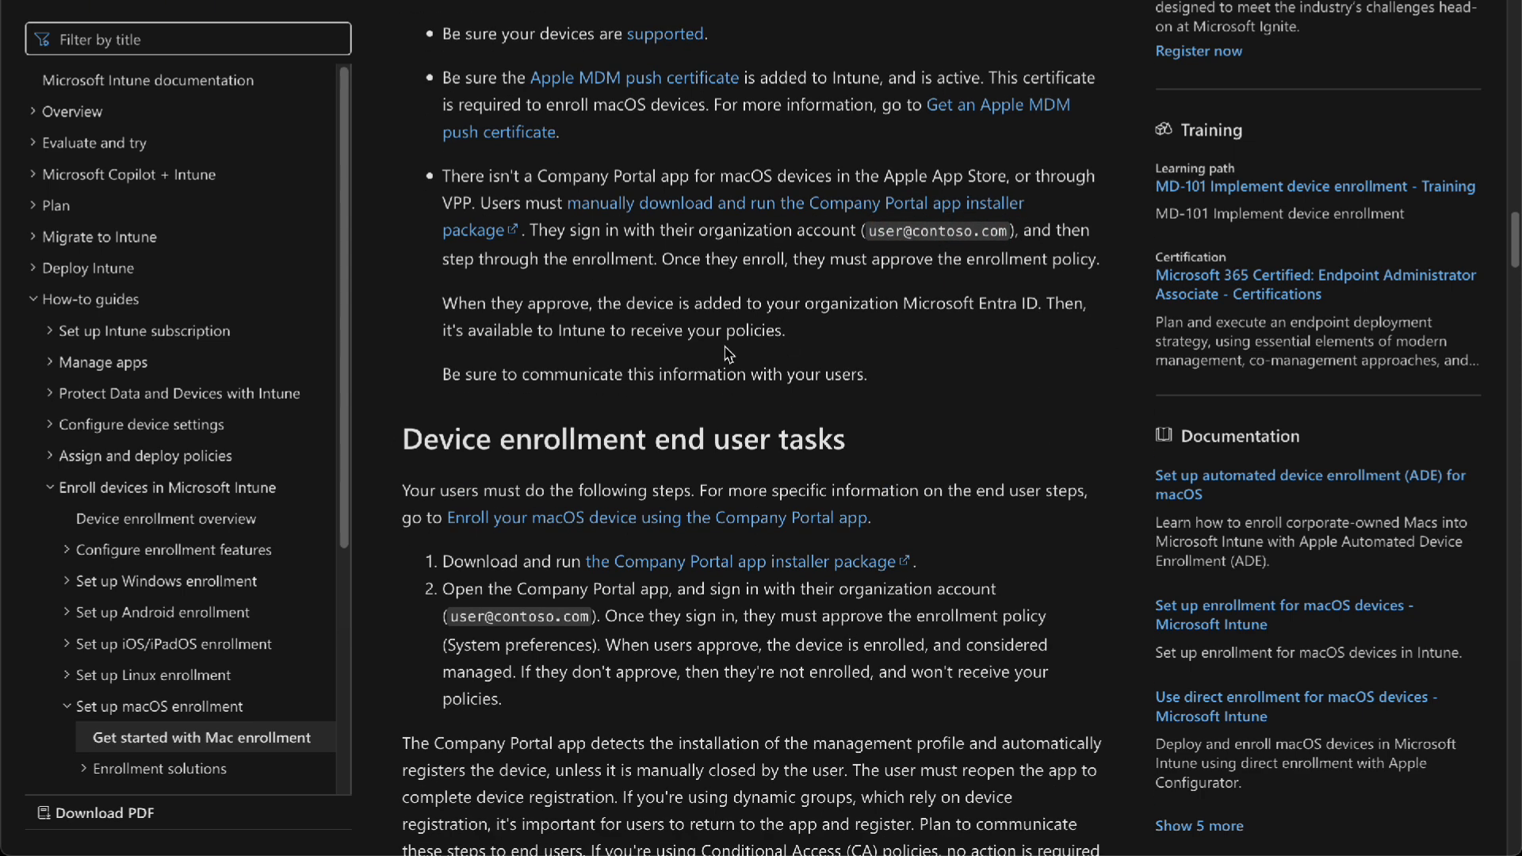
{"action": "mouse_move", "coordinate": [730, 289]}
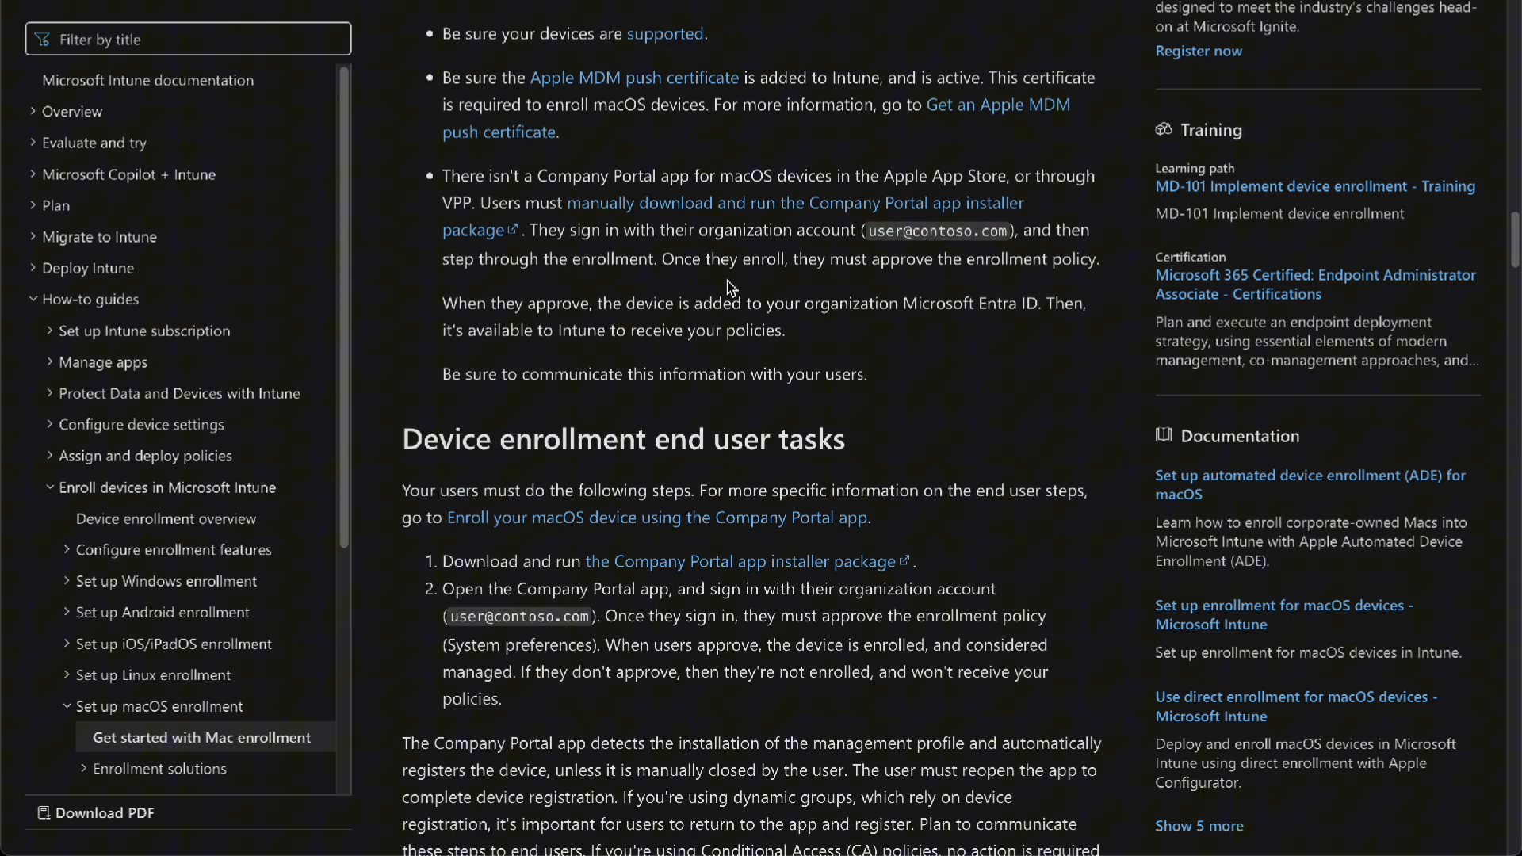
{"action": "scroll", "scroll_direction": "down", "scroll_amount": 3}
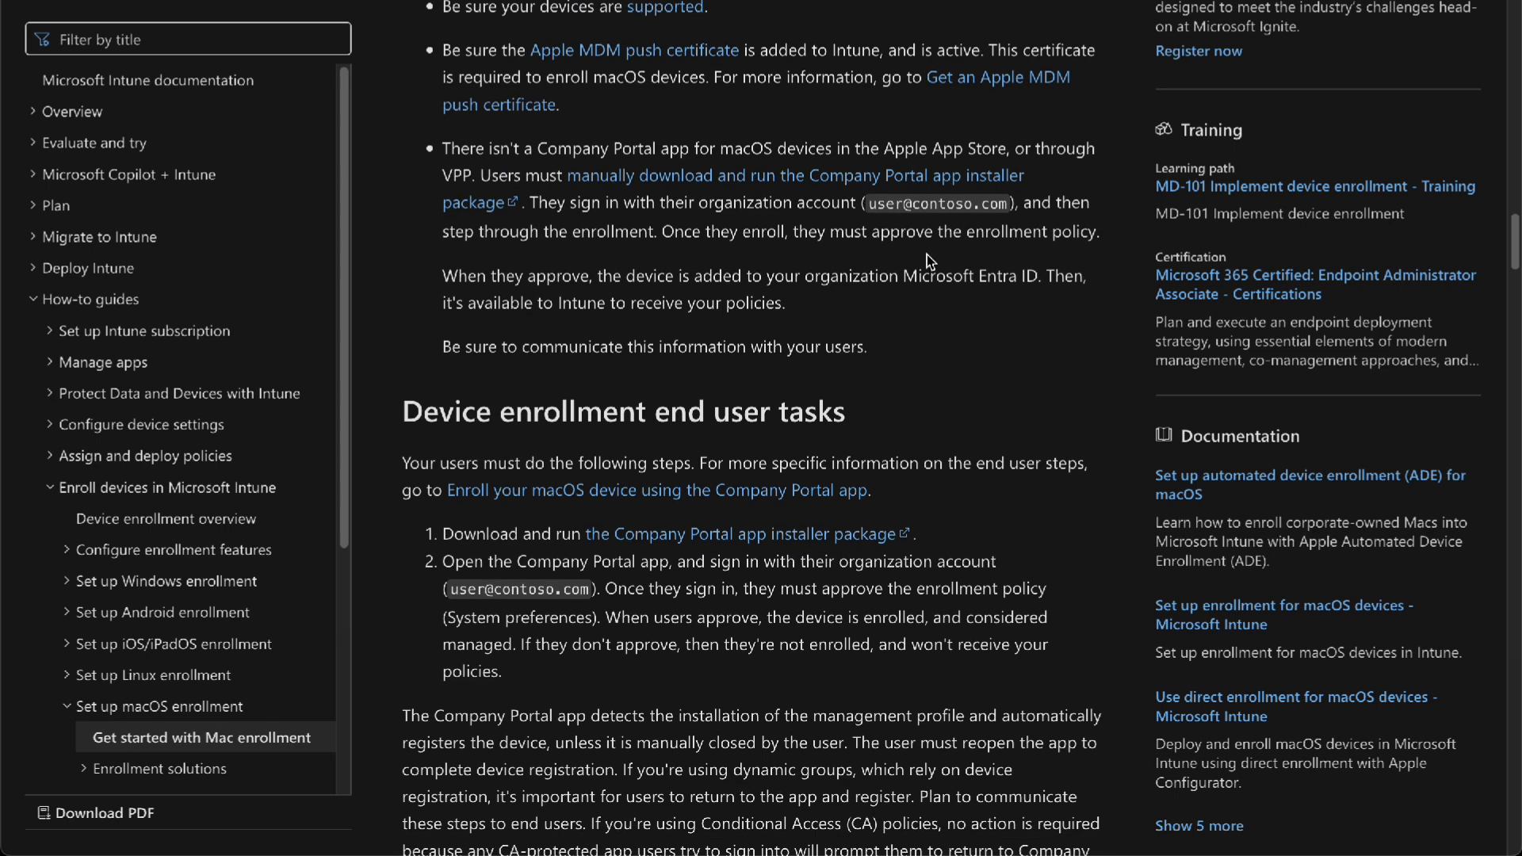
{"action": "scroll", "scroll_direction": "down", "scroll_amount": 3}
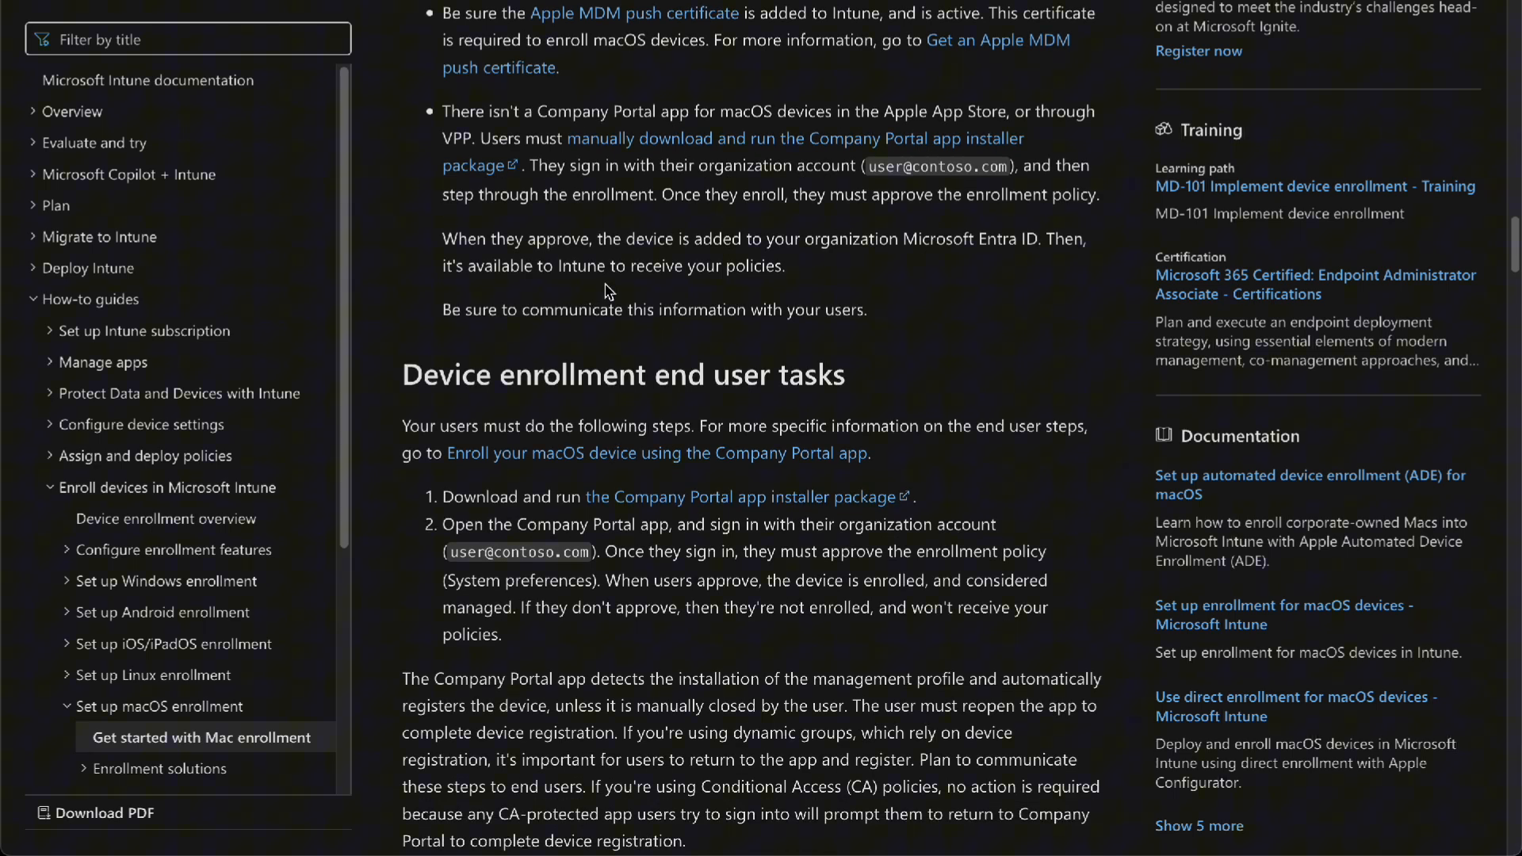
{"action": "mouse_move", "coordinate": [682, 263]}
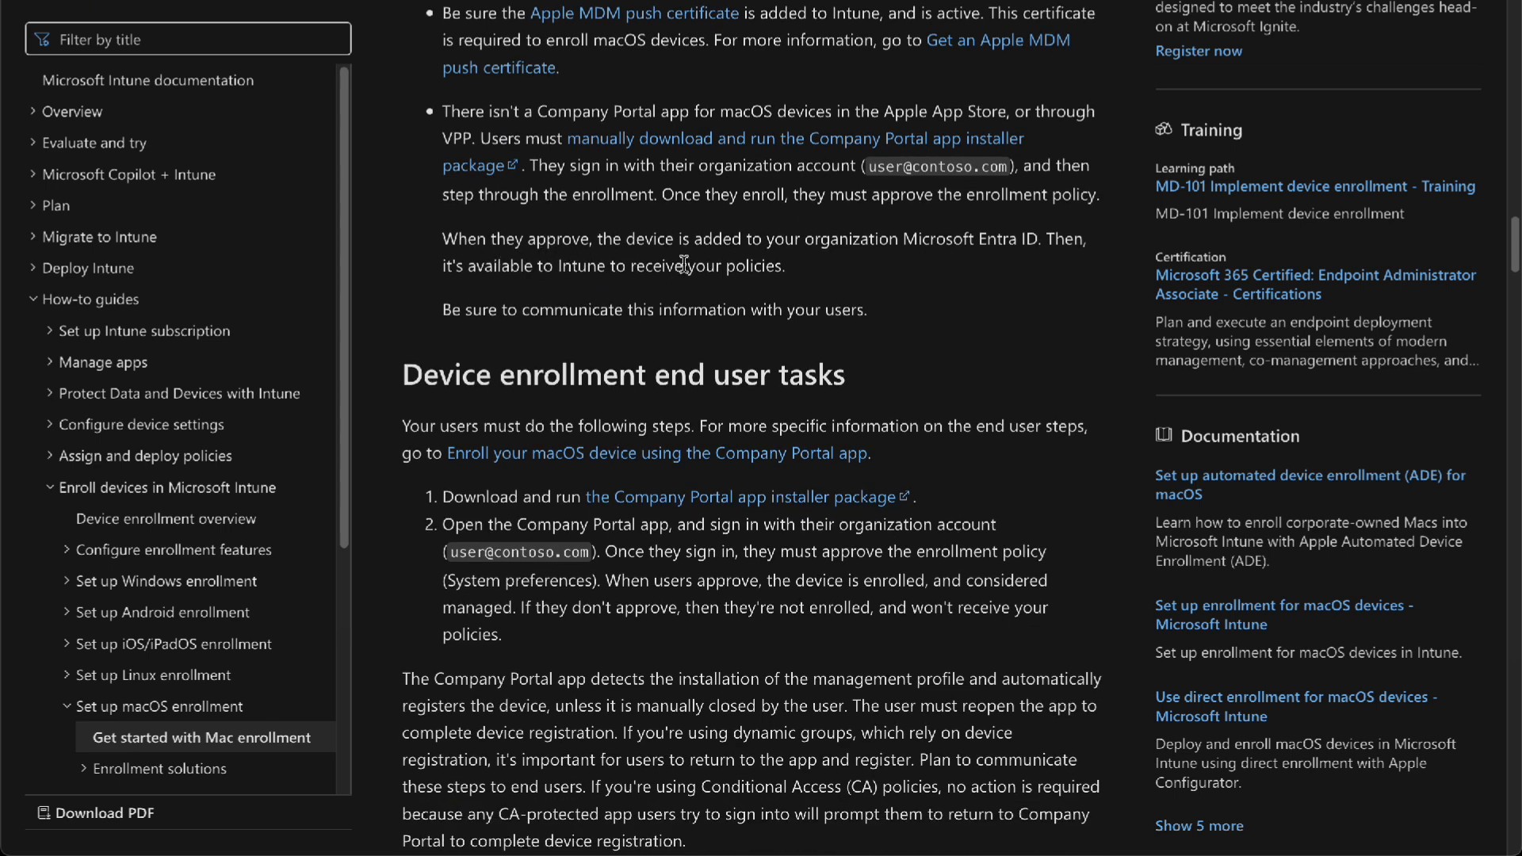
{"action": "mouse_move", "coordinate": [989, 276]}
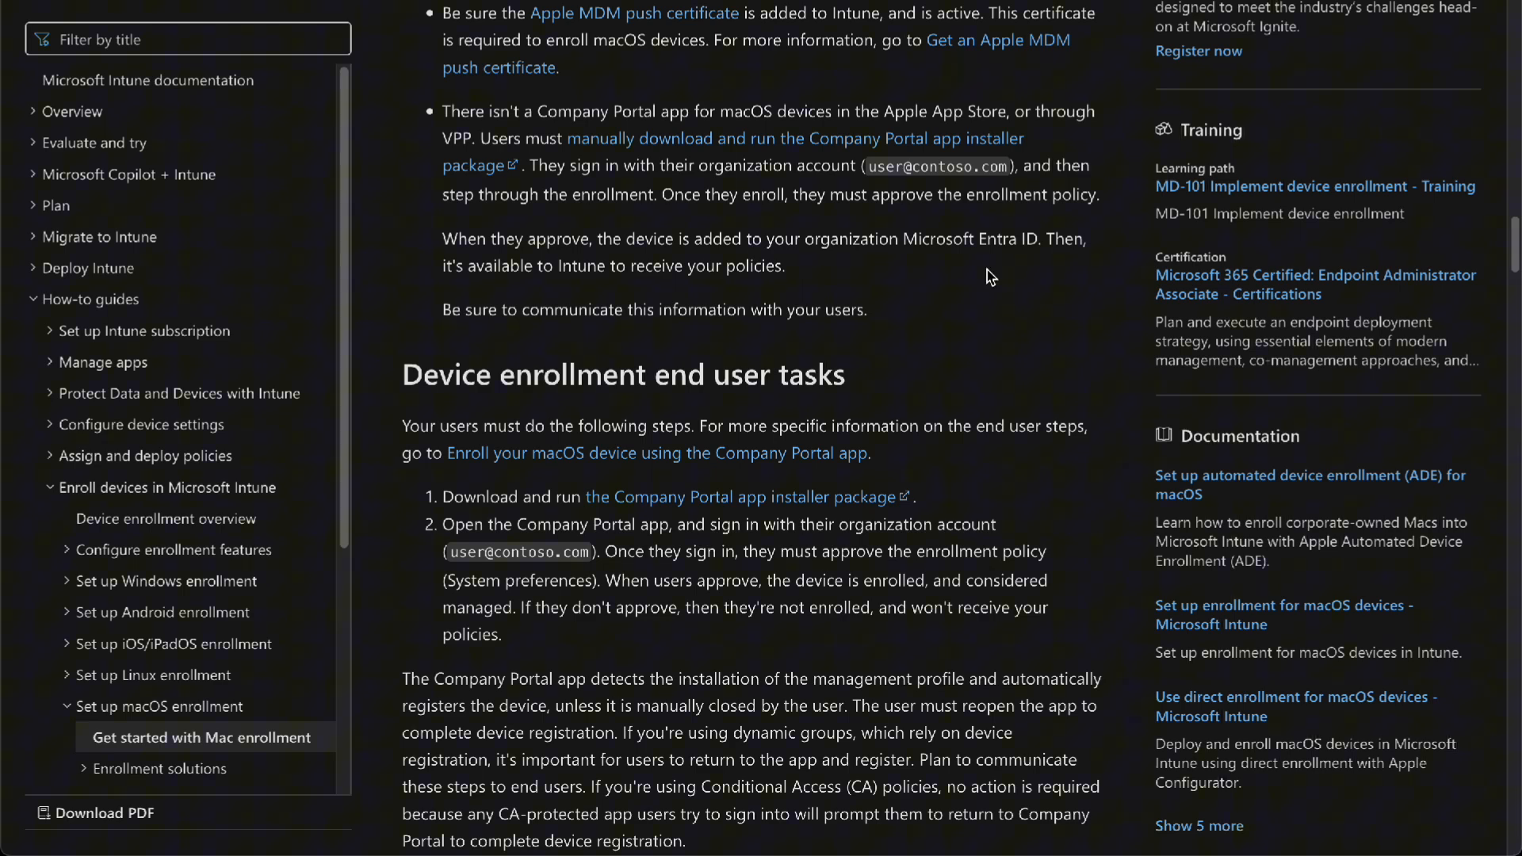
{"action": "mouse_move", "coordinate": [1041, 267]}
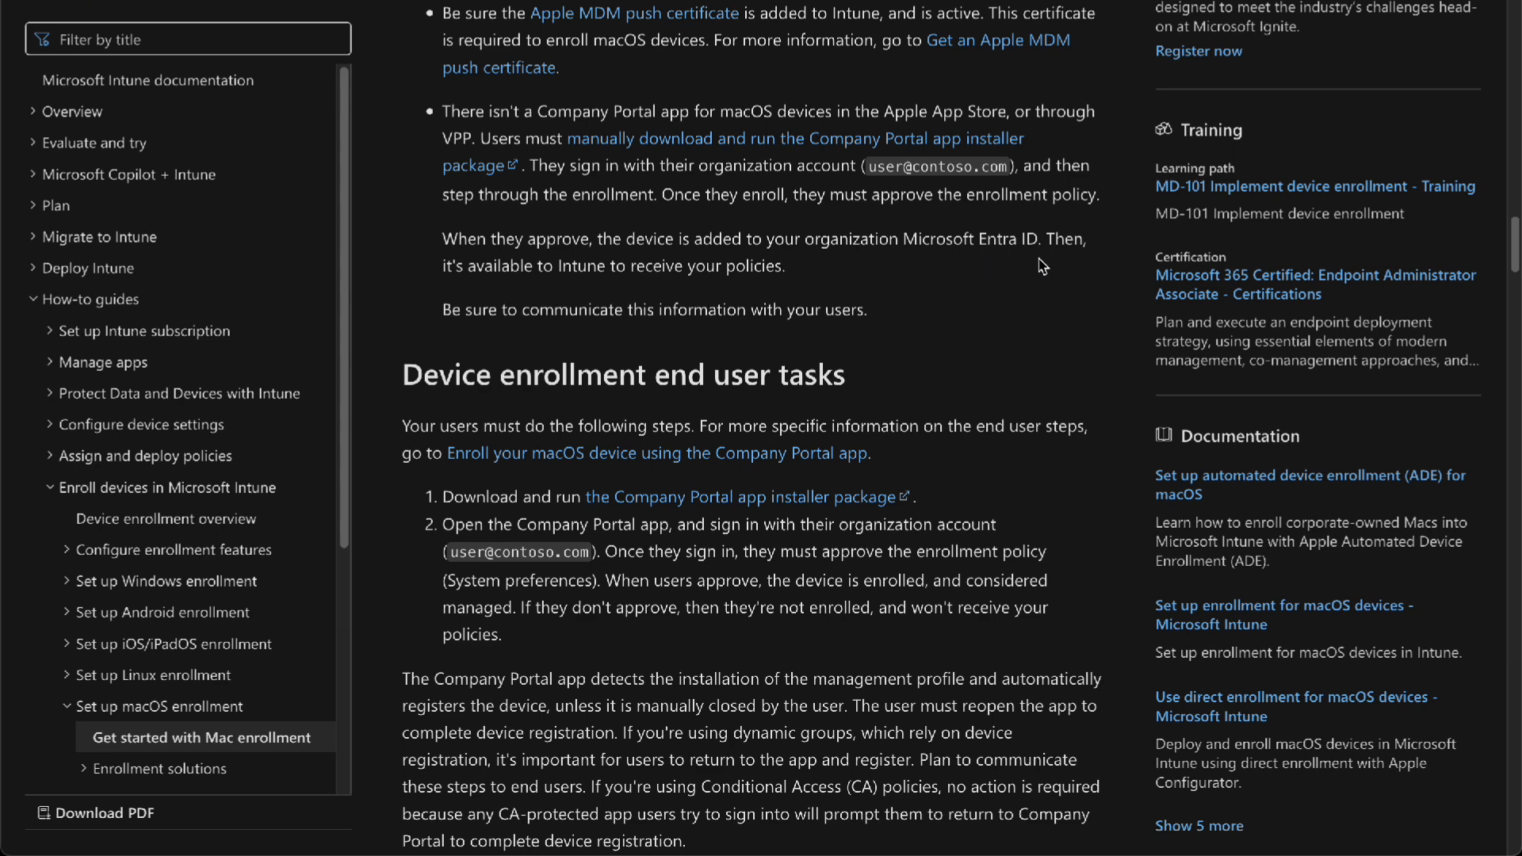
{"action": "scroll", "scroll_direction": "down", "scroll_amount": 3}
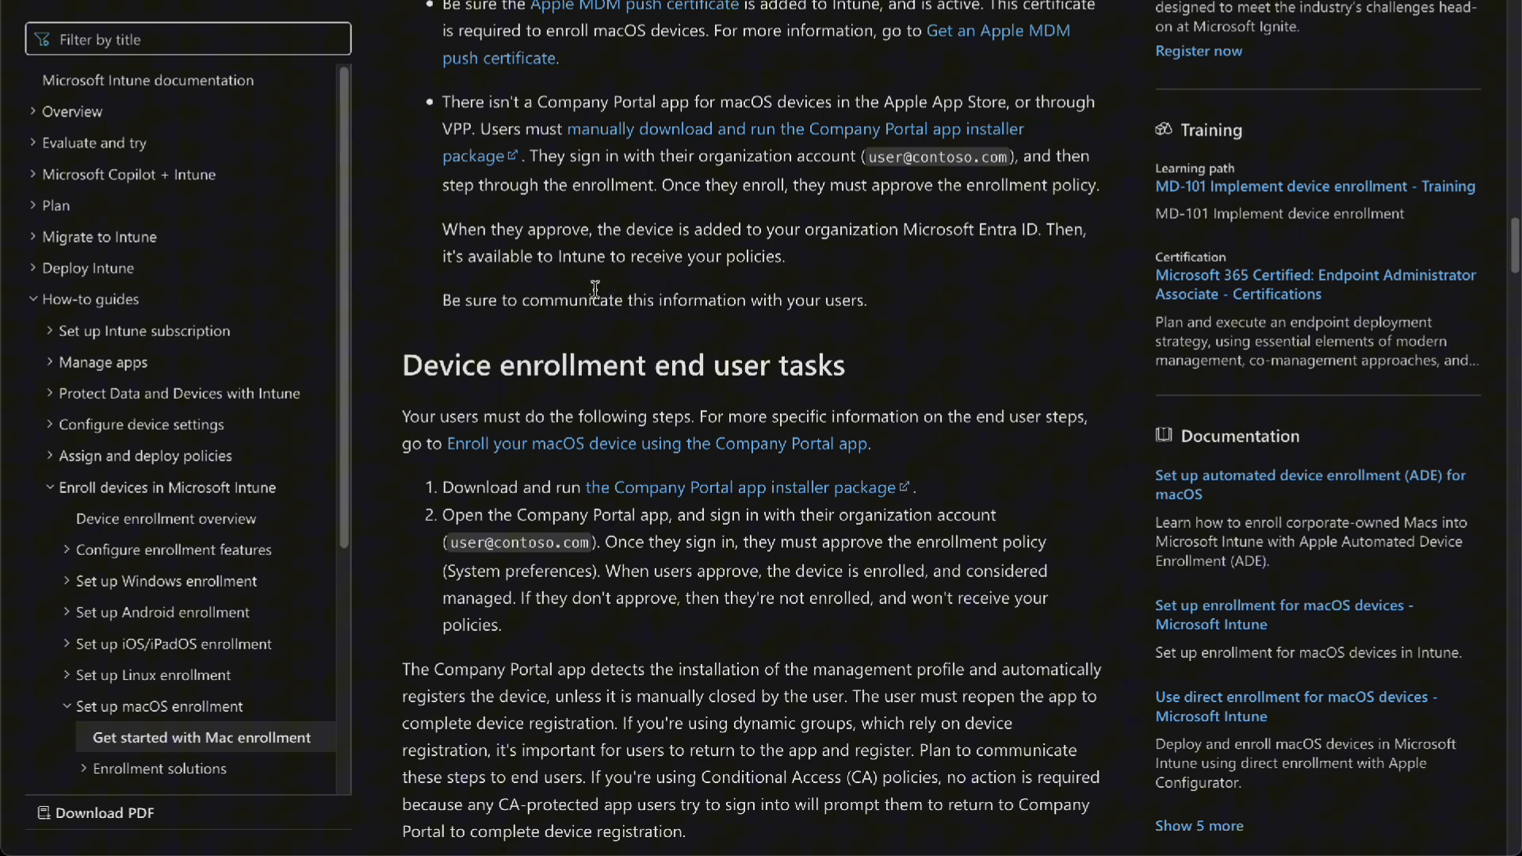
{"action": "scroll", "scroll_direction": "down", "scroll_amount": 3}
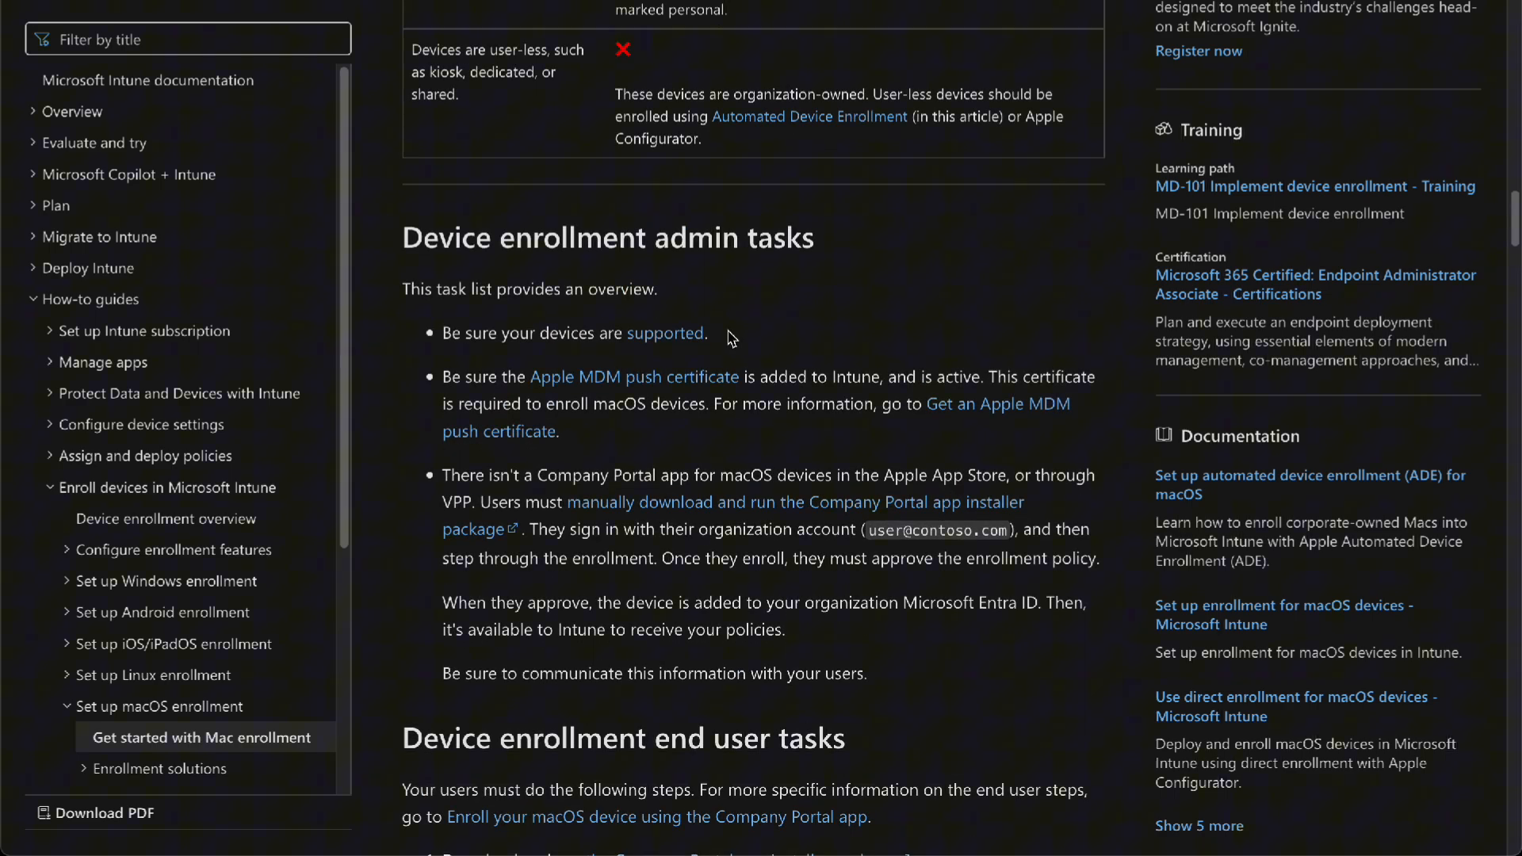
{"action": "scroll", "scroll_direction": "down", "scroll_amount": 3}
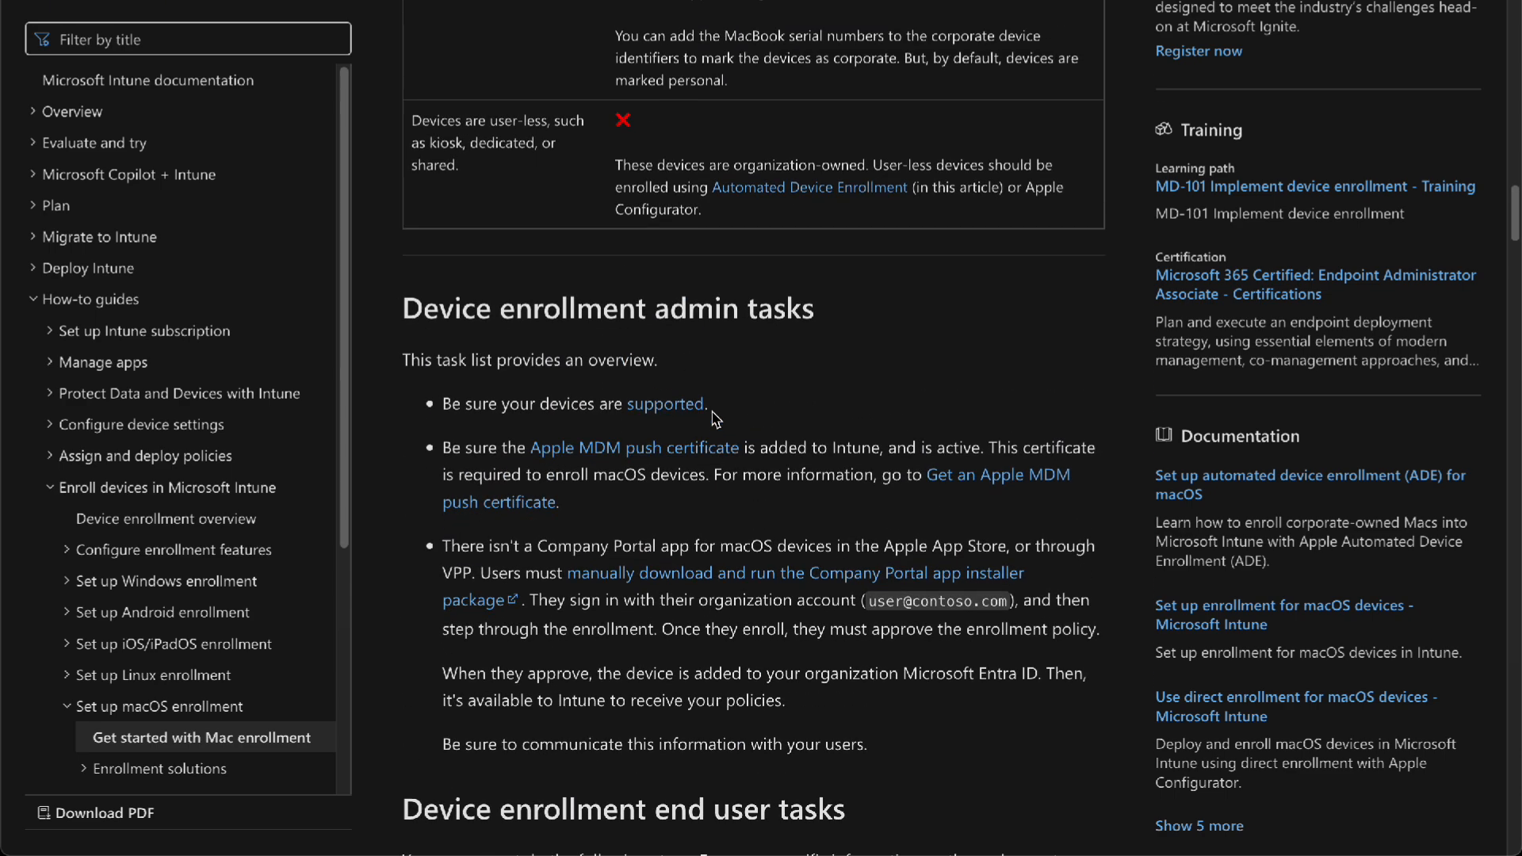
{"action": "scroll", "scroll_direction": "down", "scroll_amount": 3}
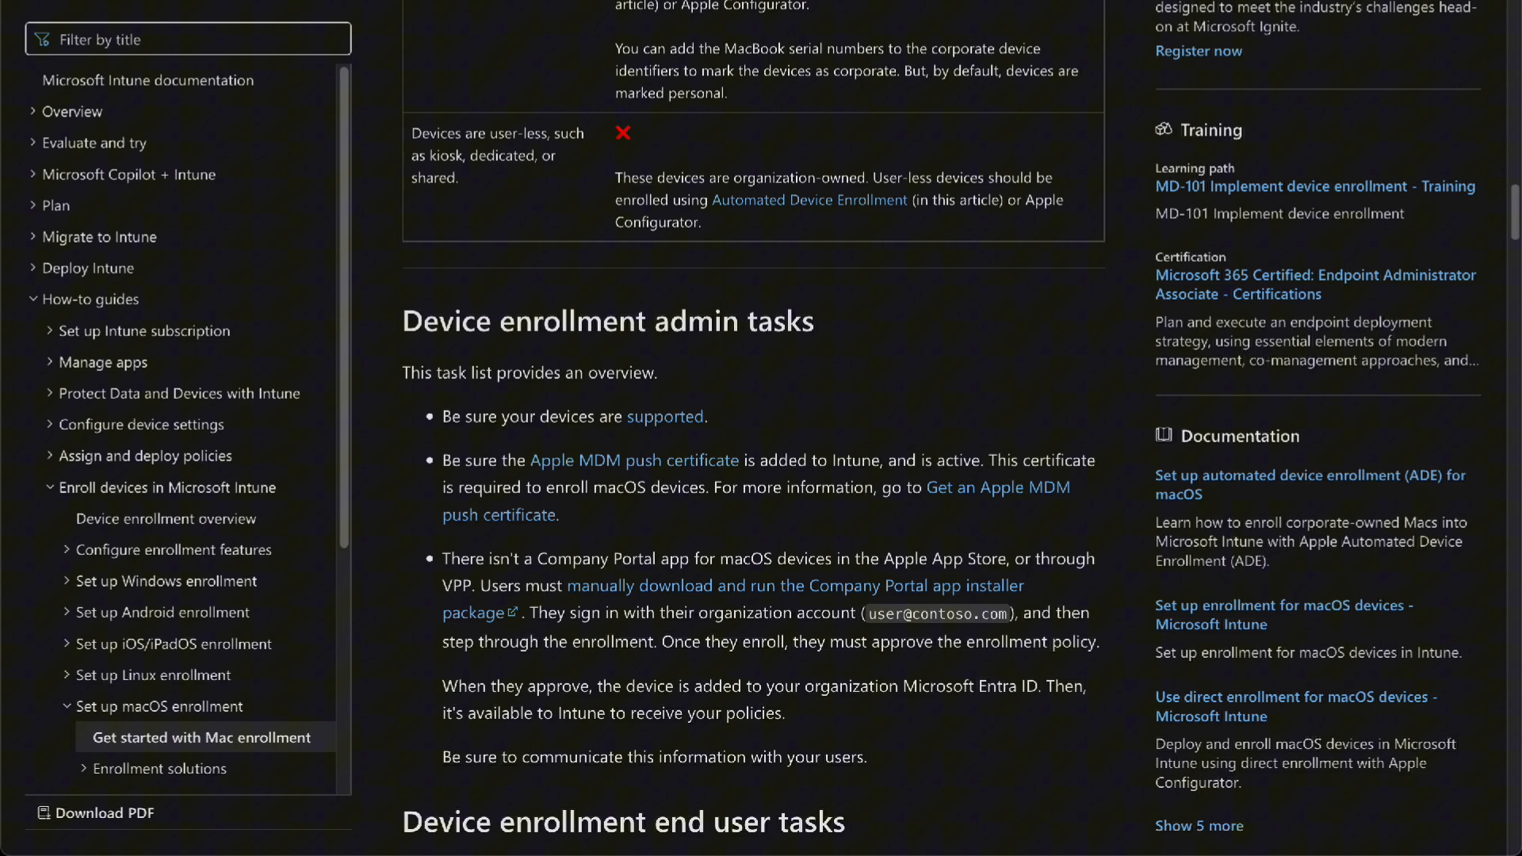
{"action": "scroll", "scroll_direction": "down", "scroll_amount": 3}
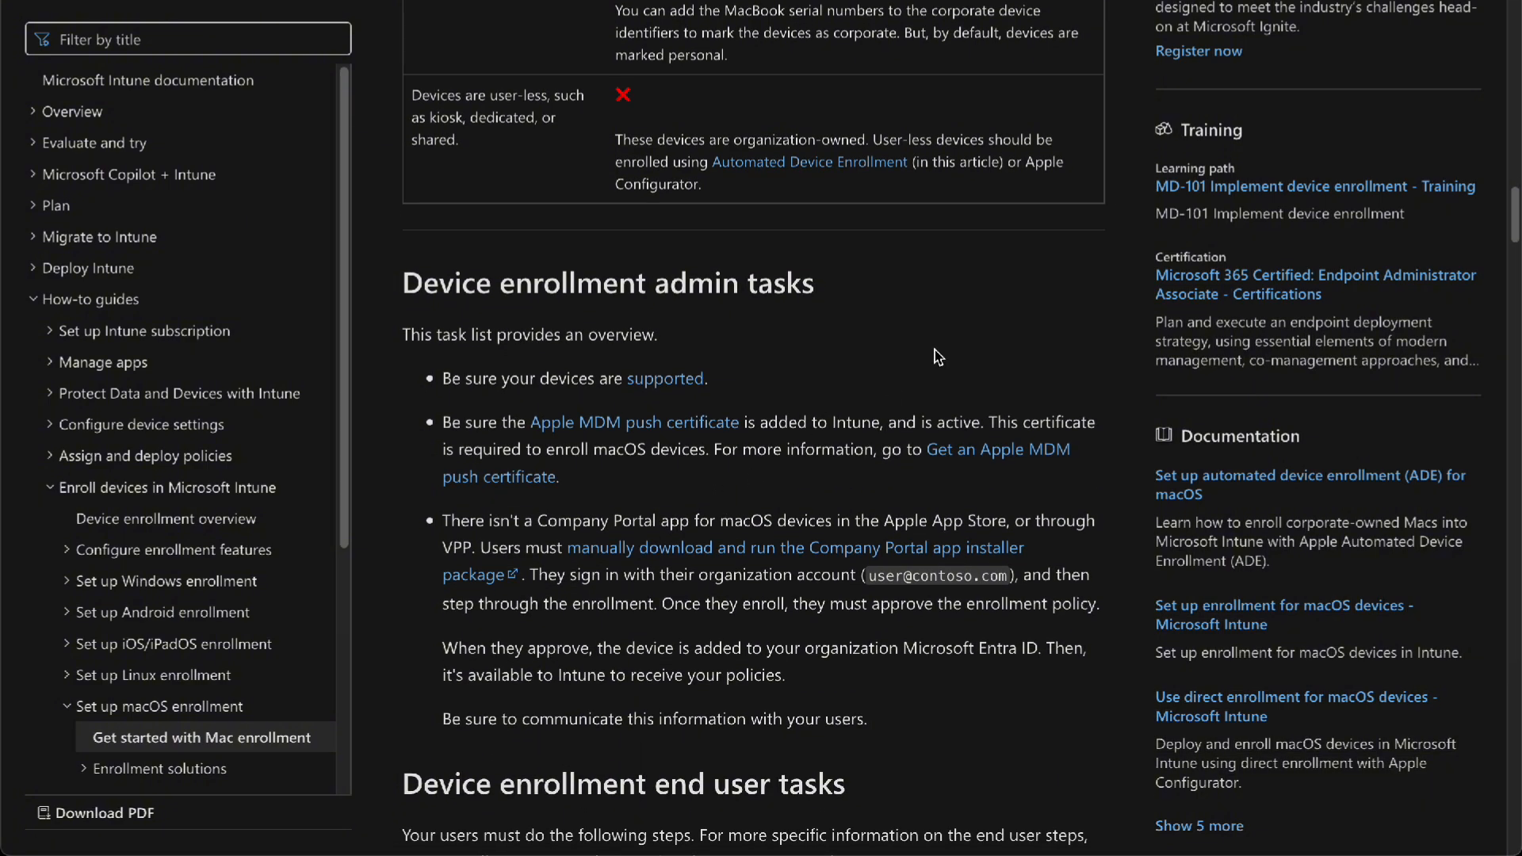
{"action": "scroll", "scroll_direction": "down", "scroll_amount": 3}
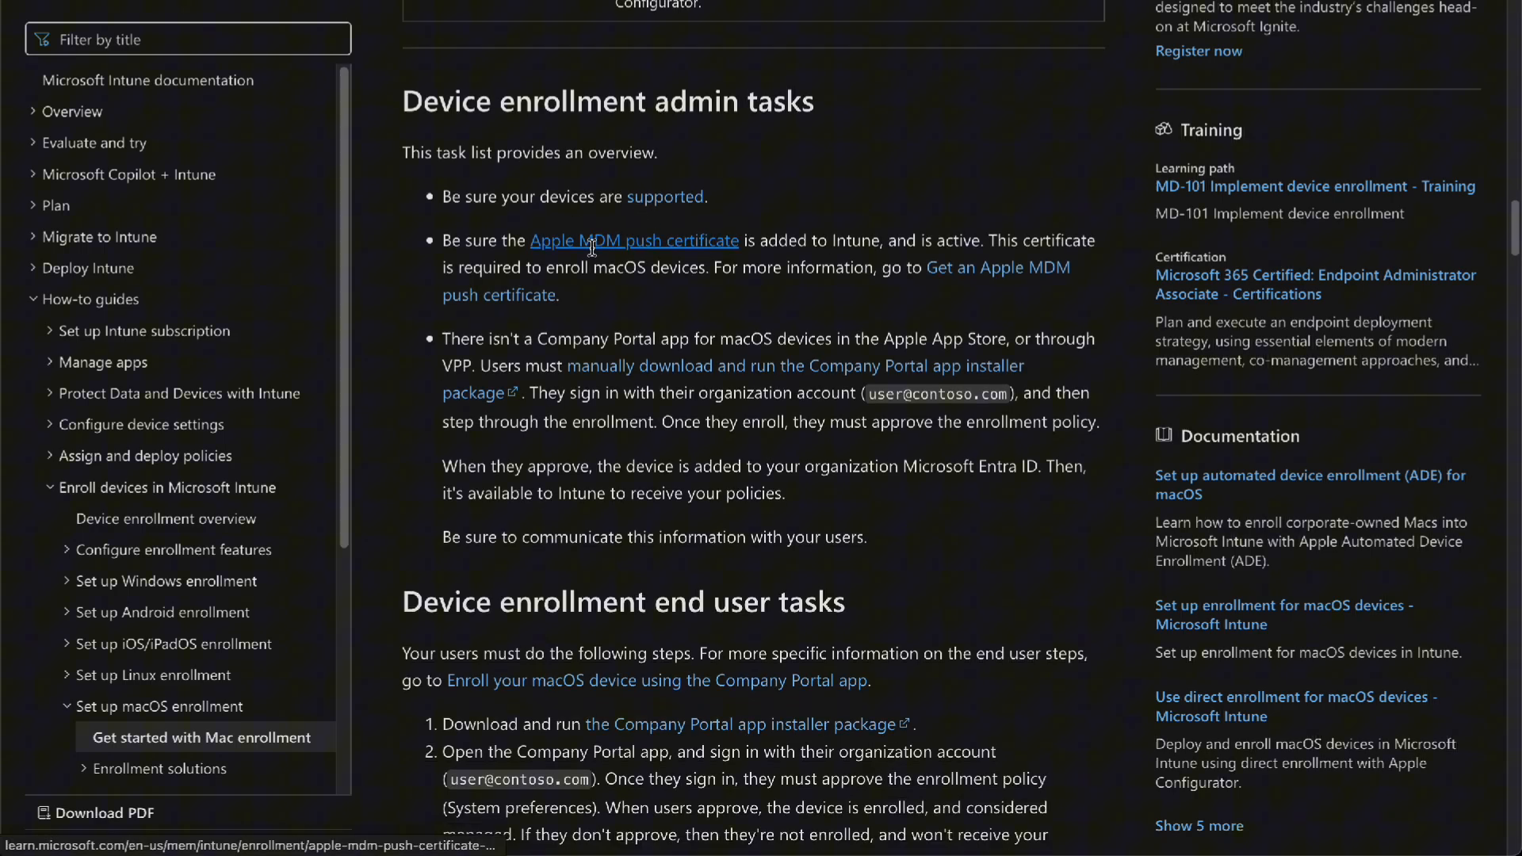
{"action": "scroll", "scroll_direction": "down", "scroll_amount": 3}
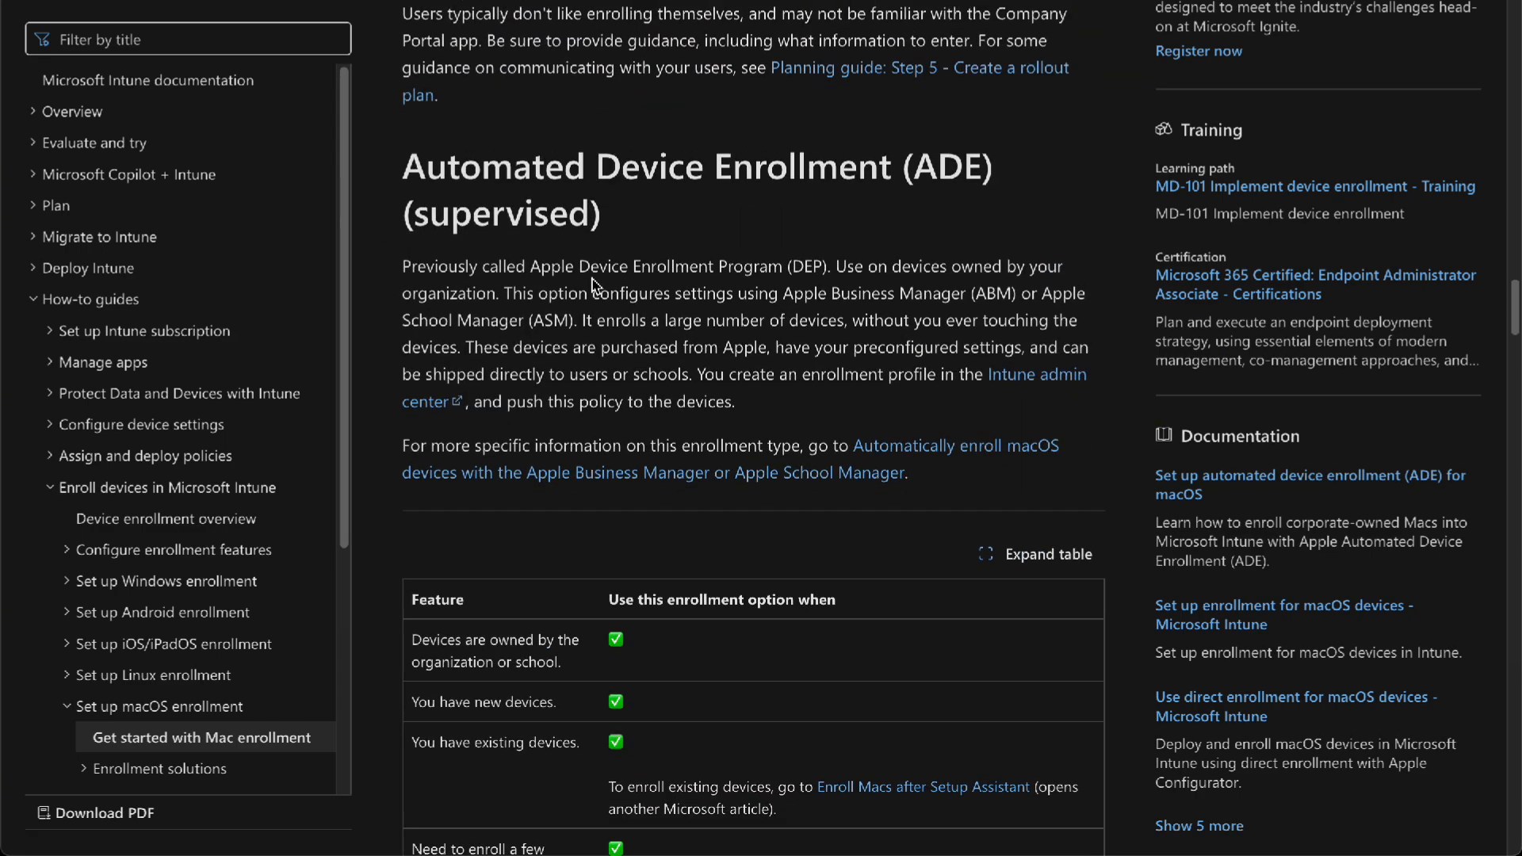
{"action": "scroll", "scroll_direction": "down", "scroll_amount": 3}
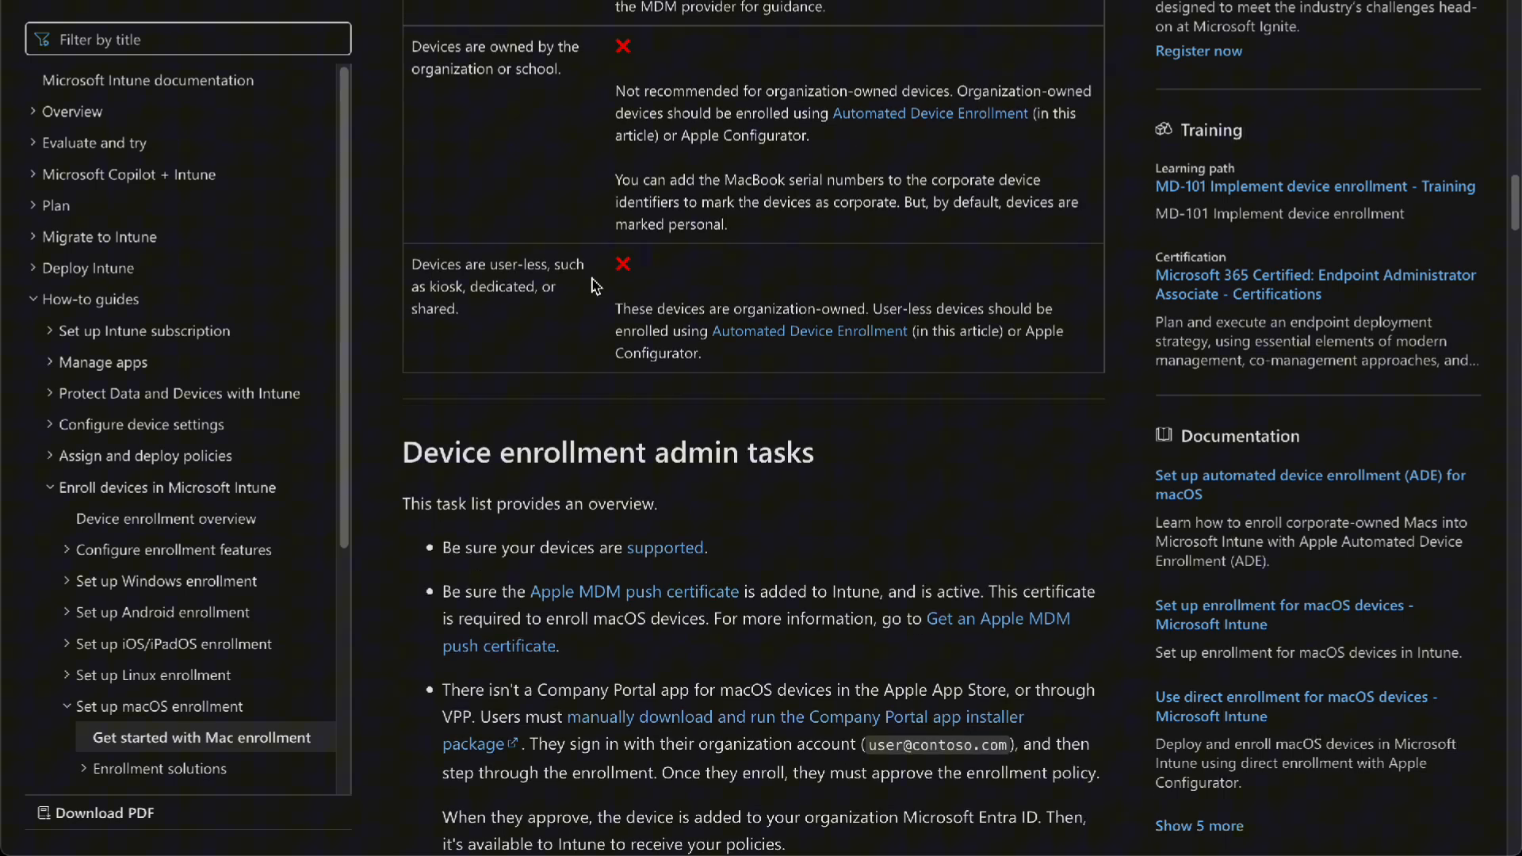
{"action": "scroll", "scroll_direction": "down", "scroll_amount": 3}
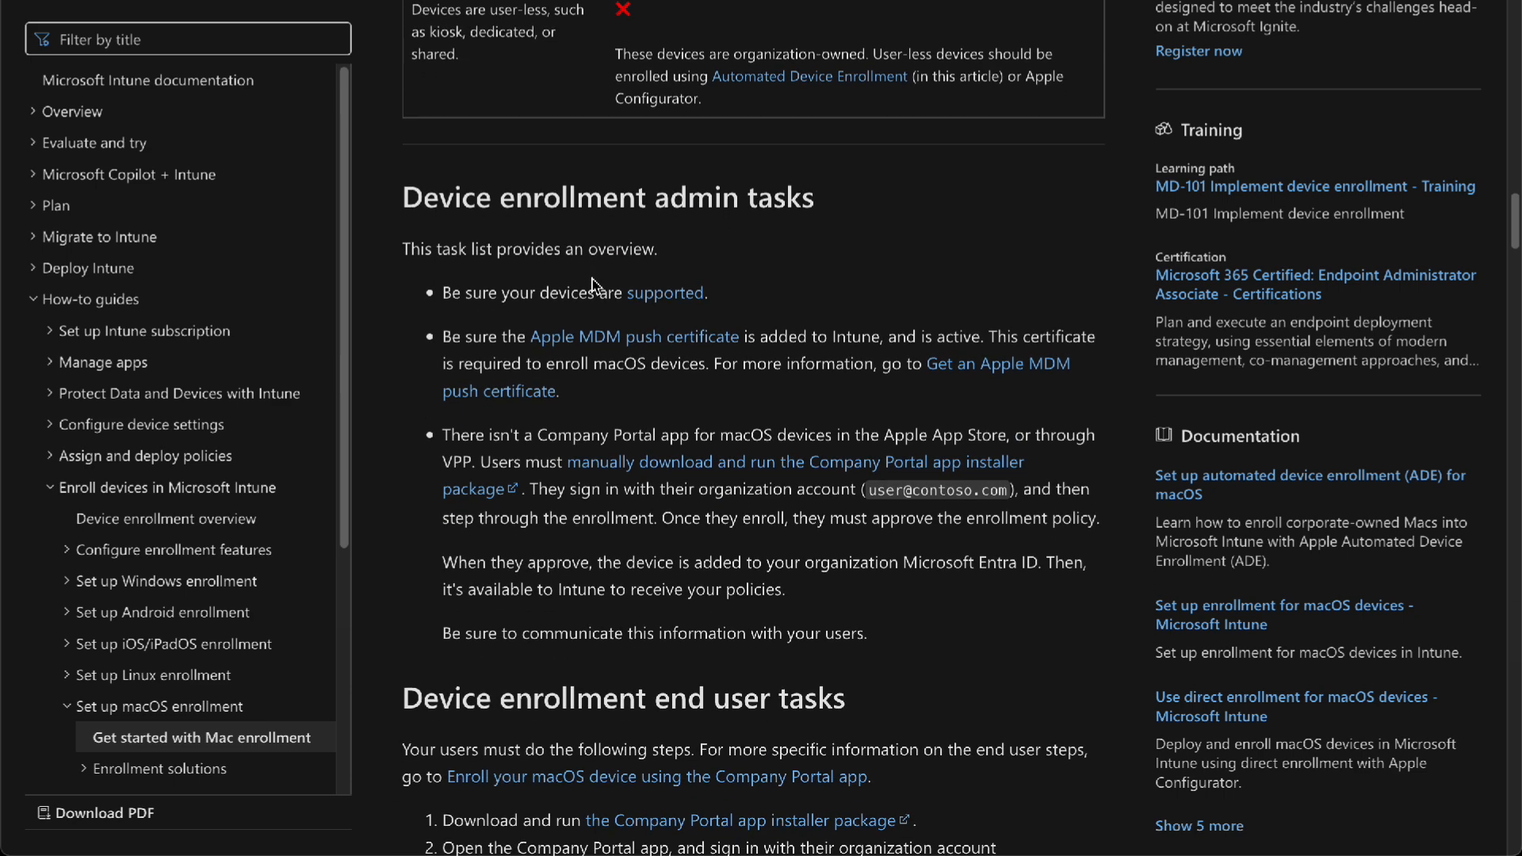